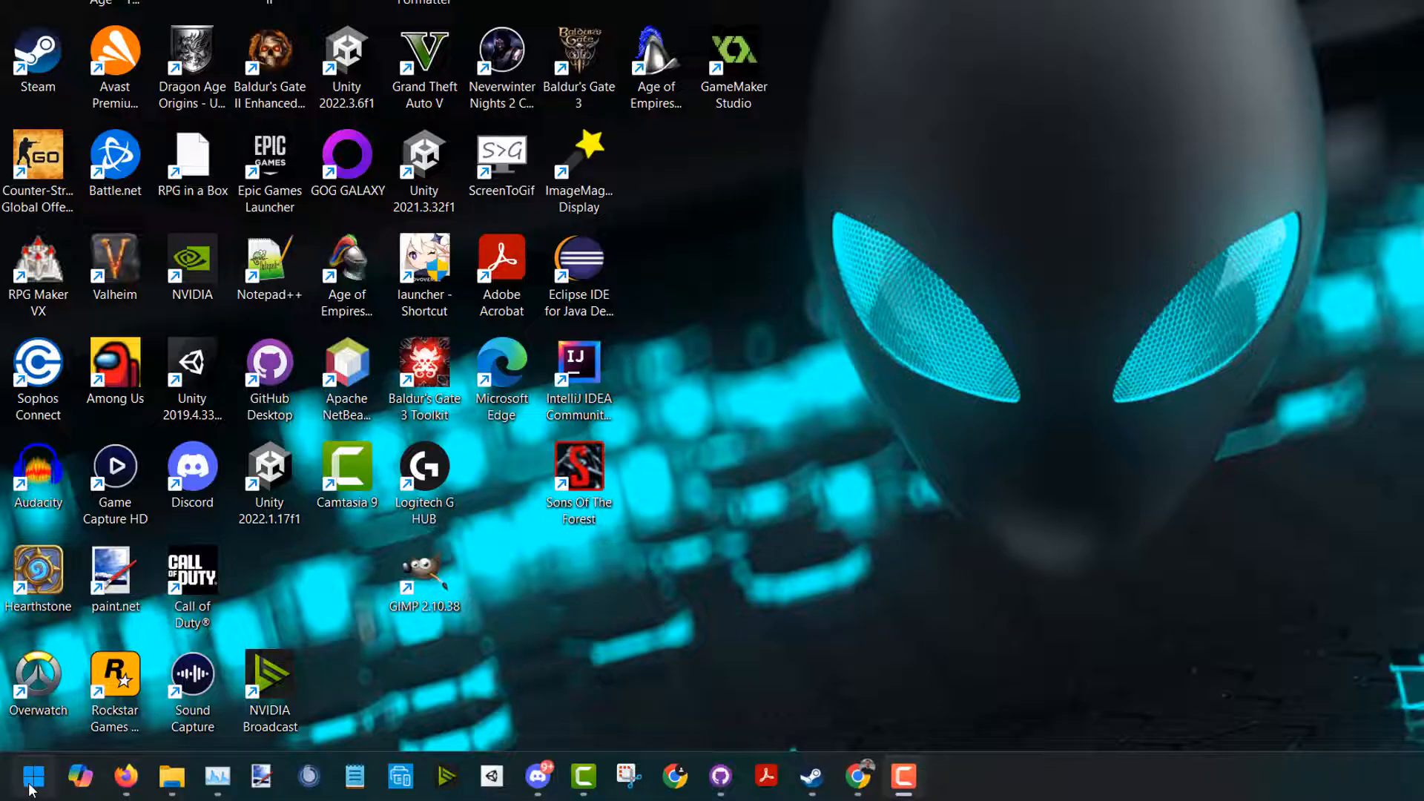
Search the Start menu for 'clip' so Microsoft Clipchamp appears as the best match.
click(34, 779)
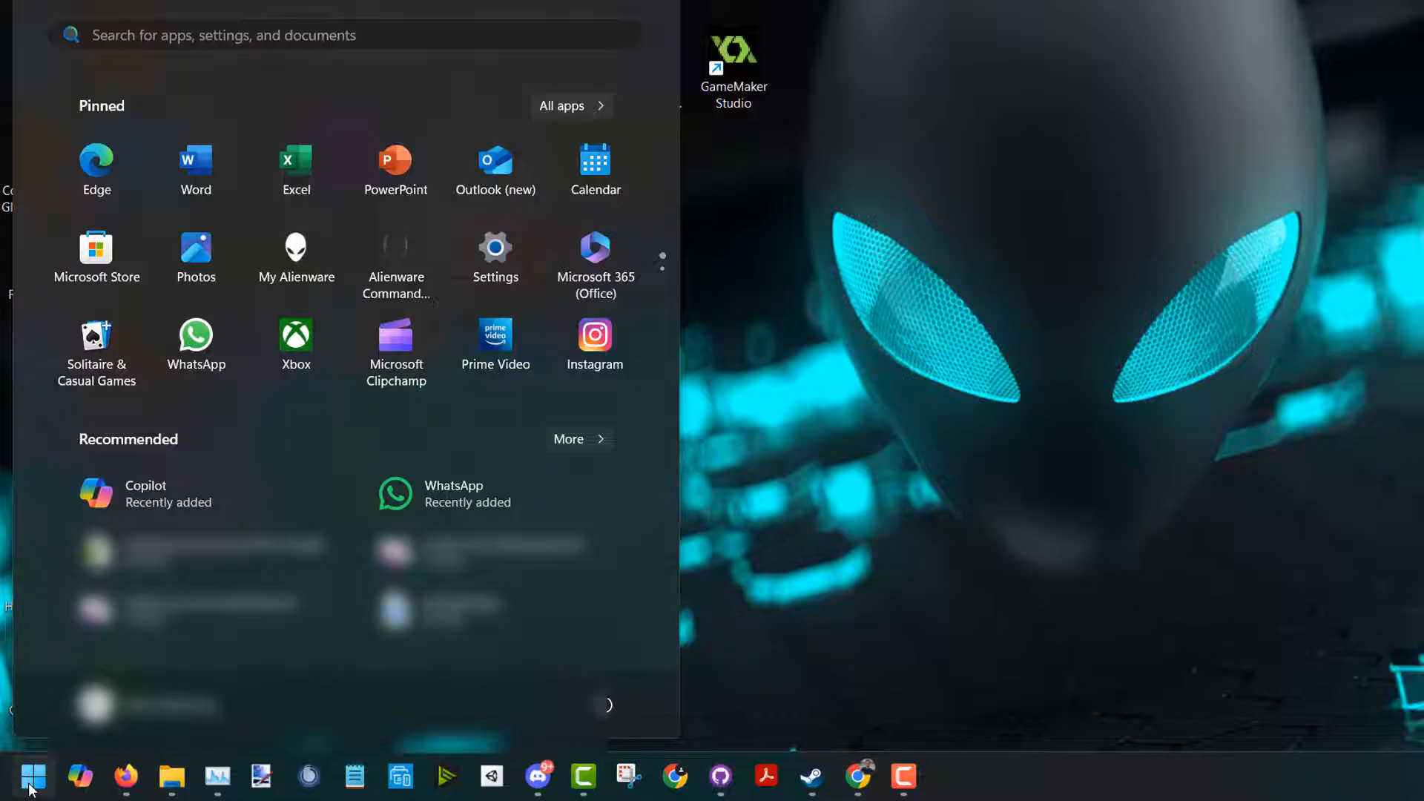
text(clip)
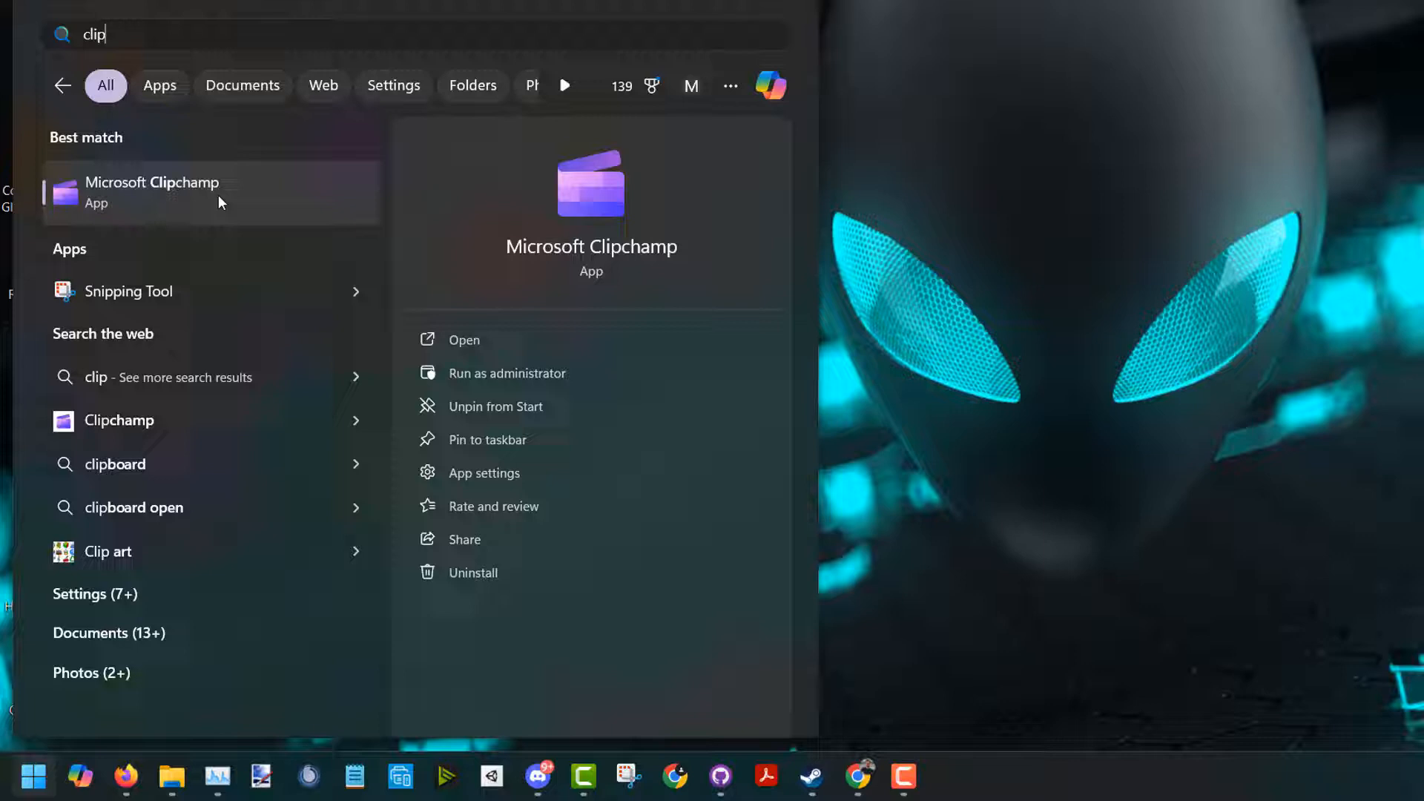
mouse_move(231, 197)
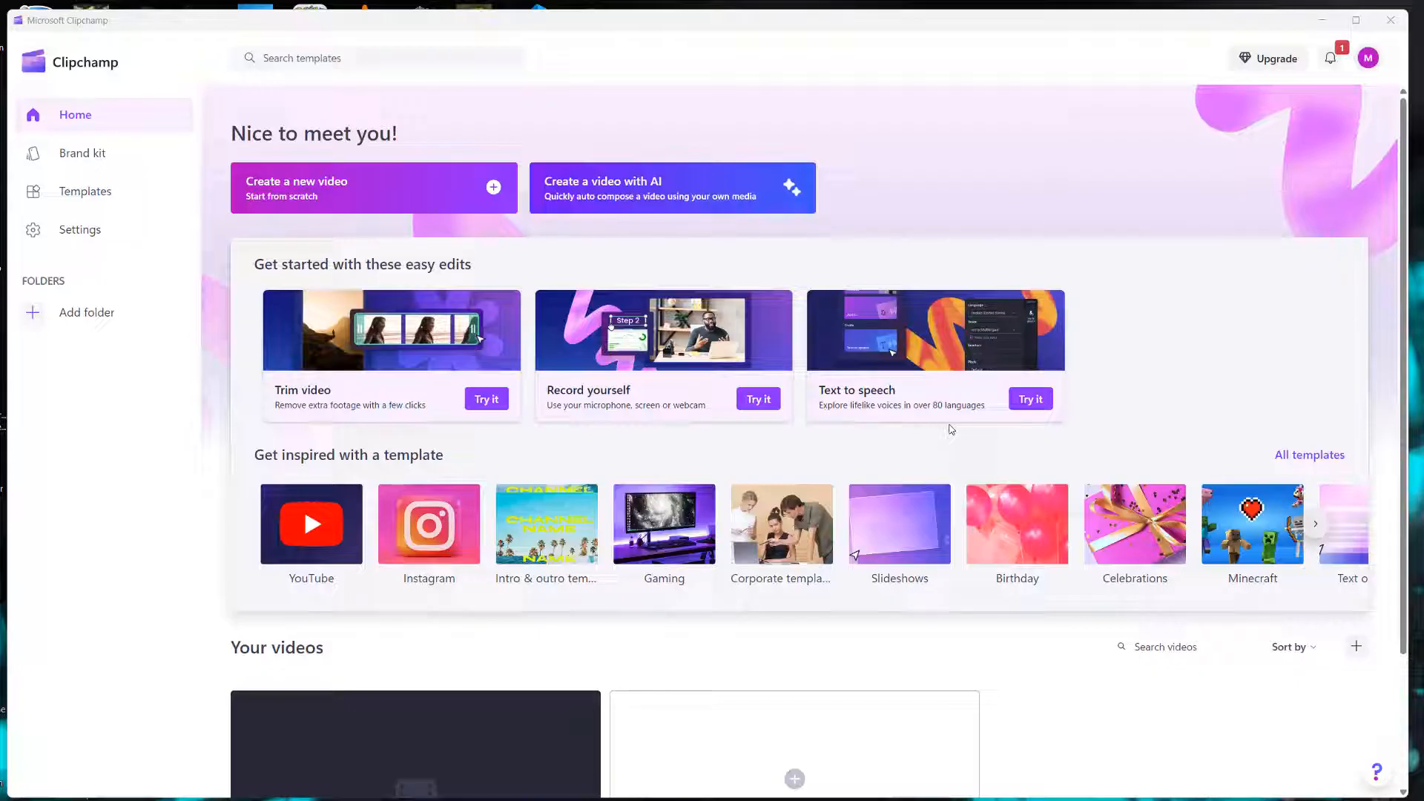
mouse_move(427, 210)
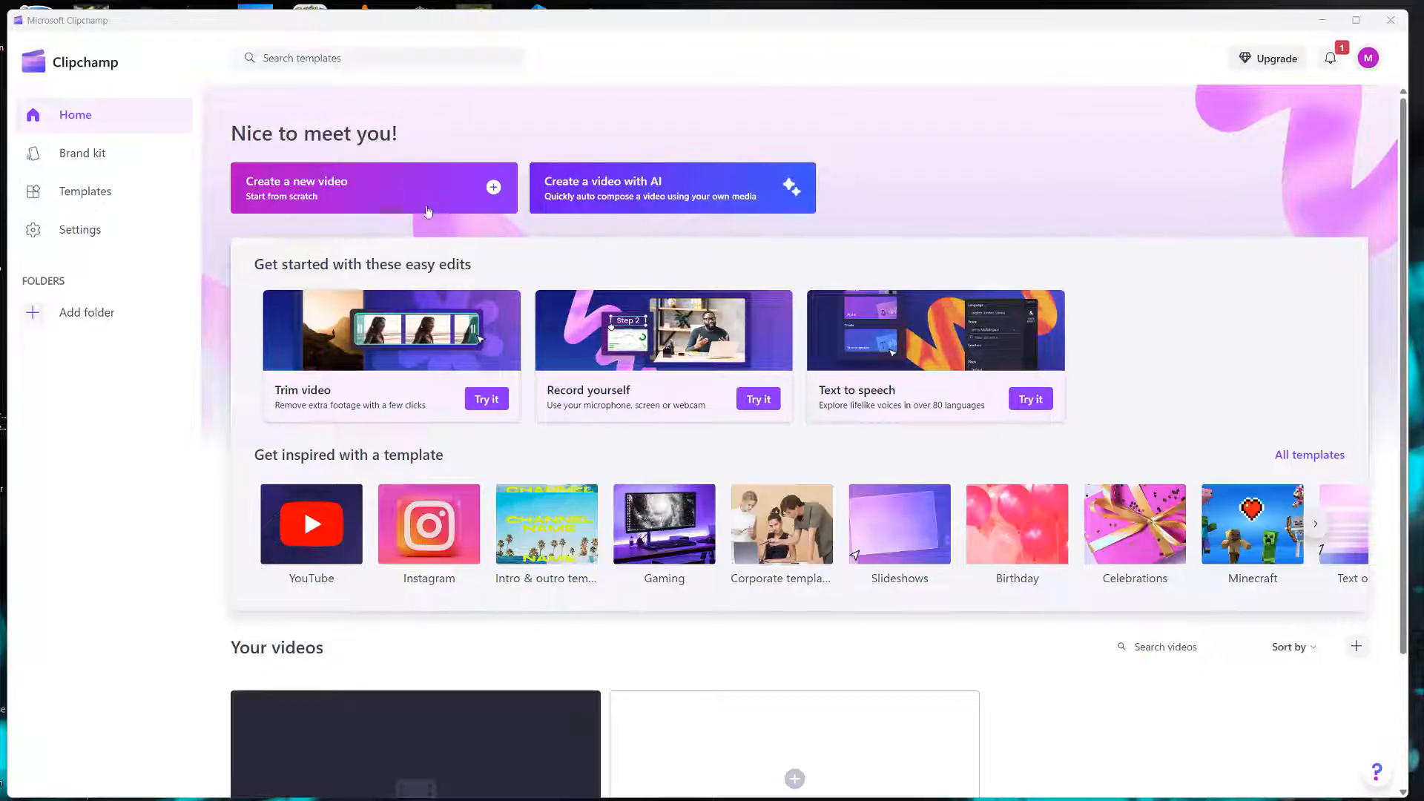
mouse_move(442, 195)
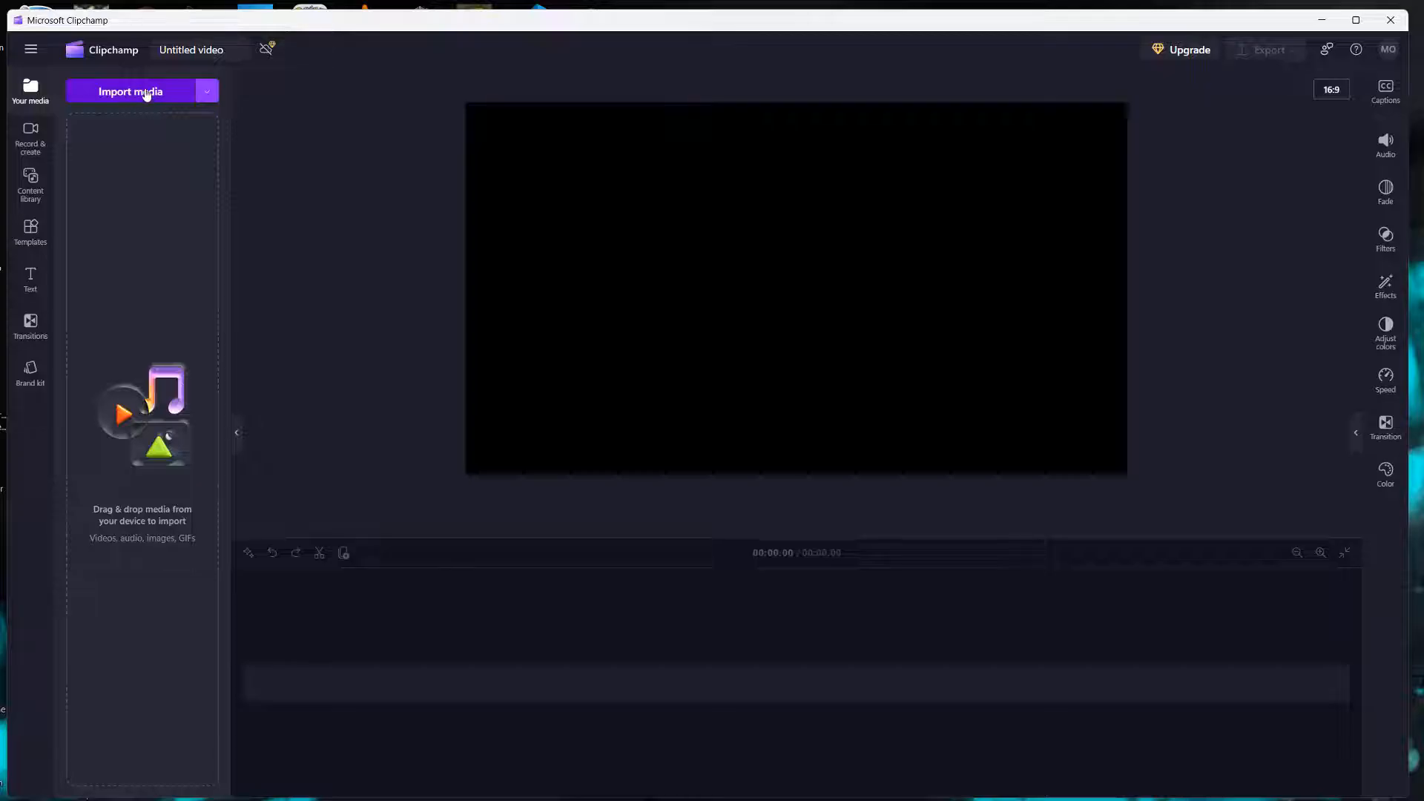
Import media and select both videoplayback.mp4 and videoplayback.m4a in the Open dialog.
click(130, 92)
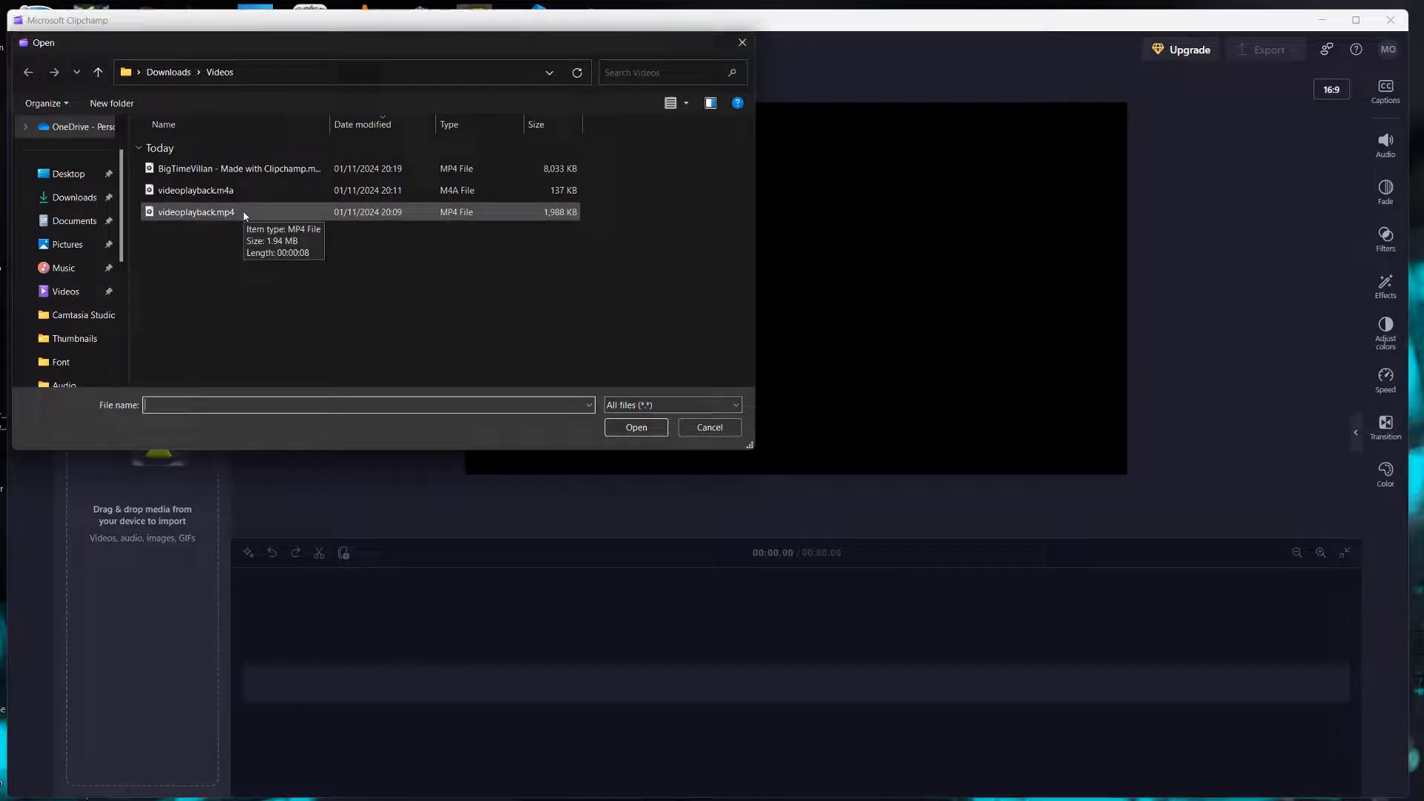
mouse_move(300, 325)
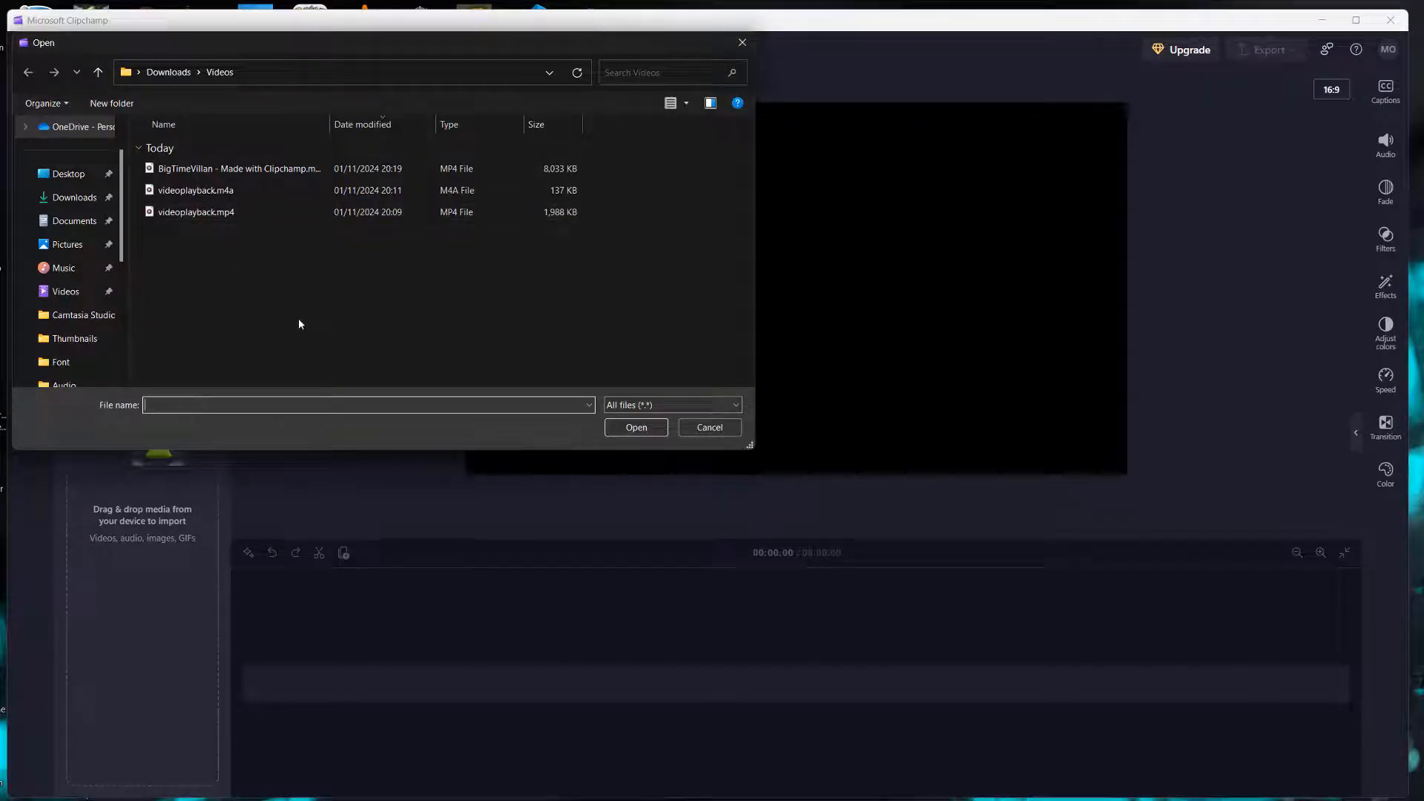
click(196, 212)
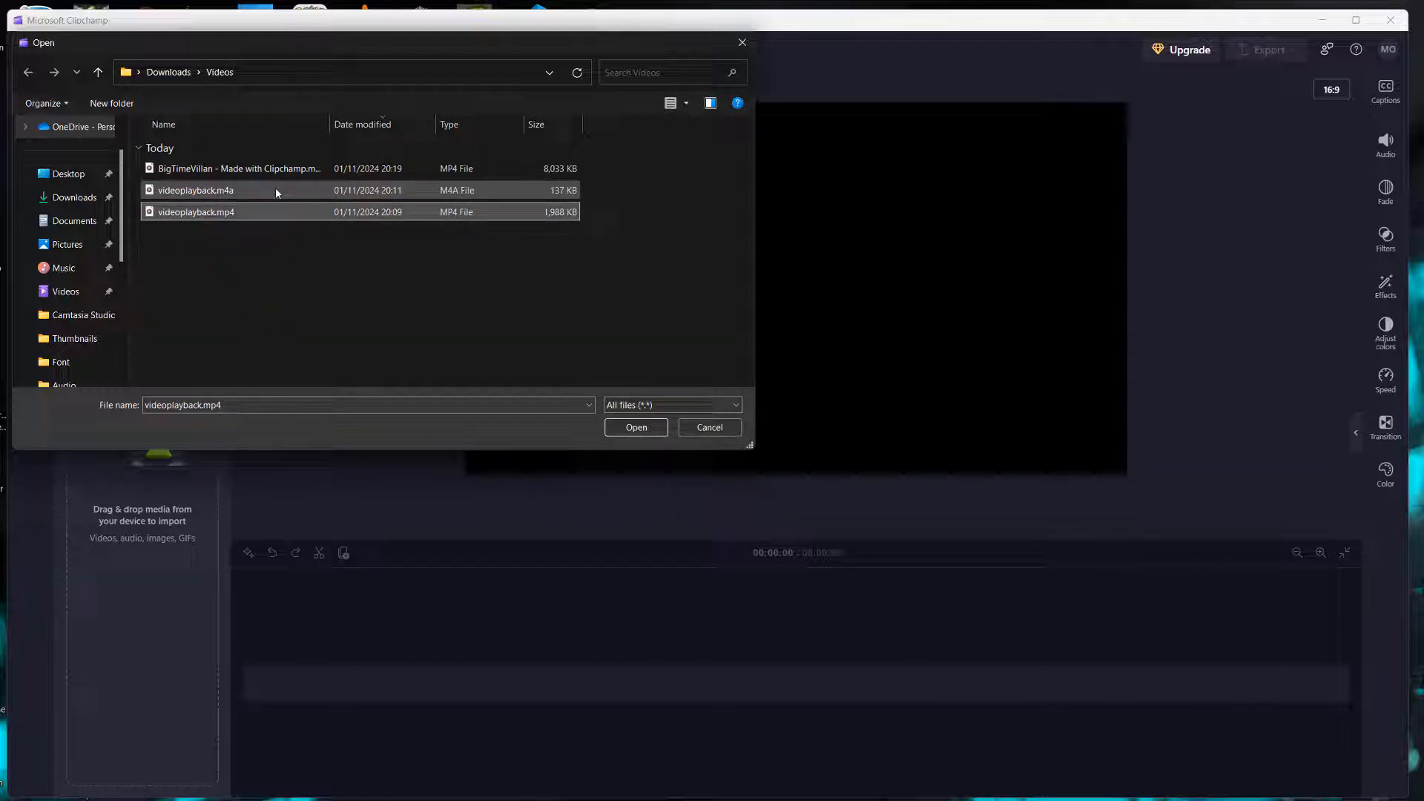
click(196, 189)
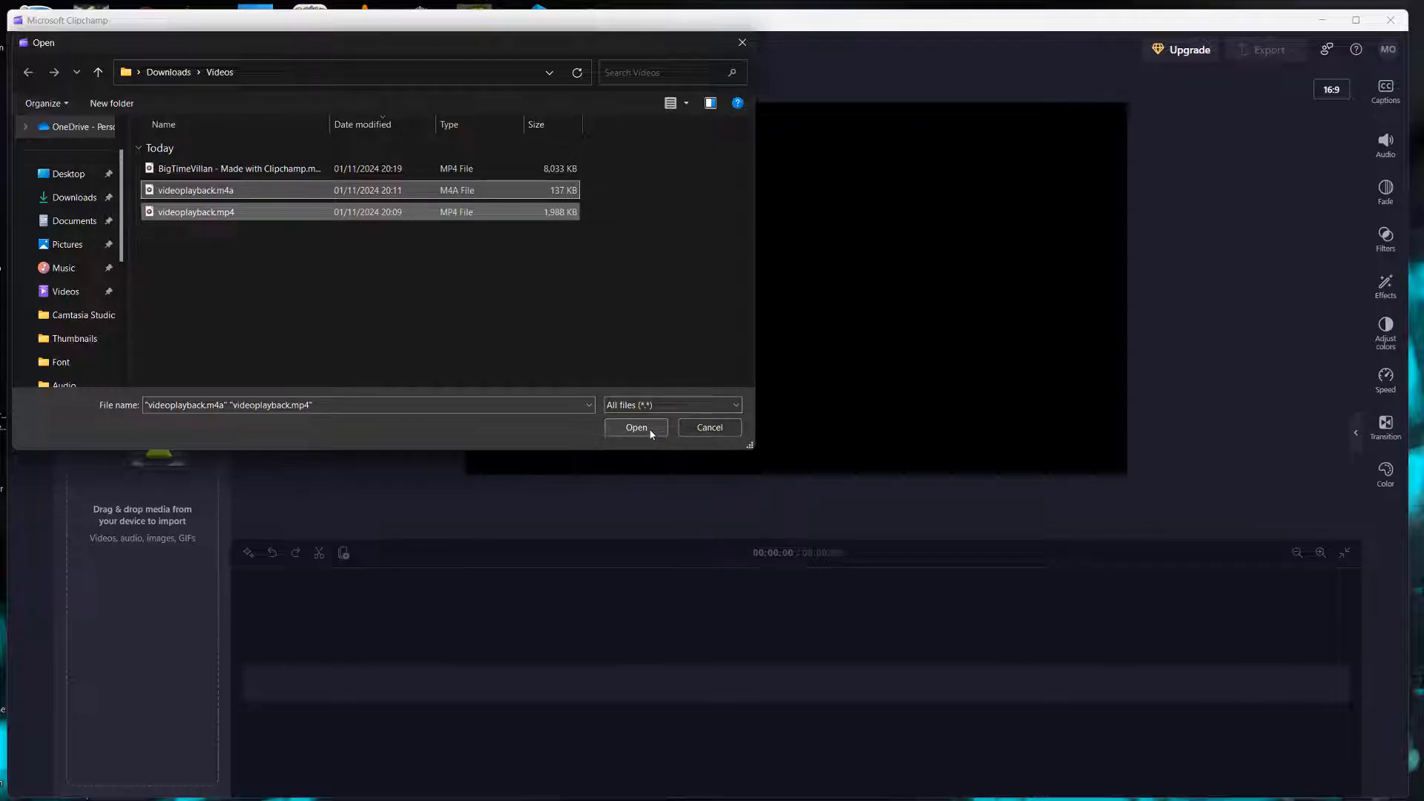
Bring both files into the project, place the Sonic clip on the video track and preview it with audio.
click(637, 427)
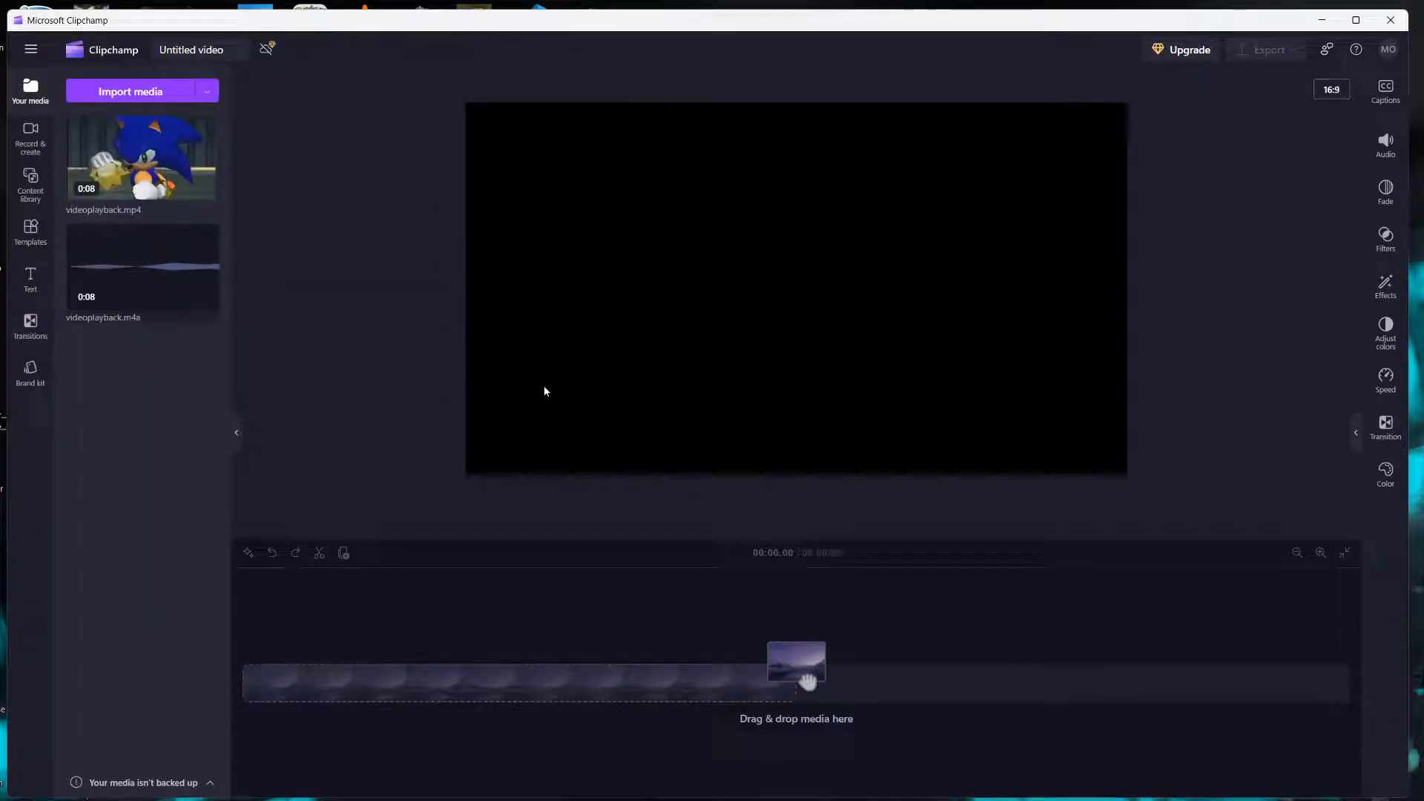
mouse_move(560, 393)
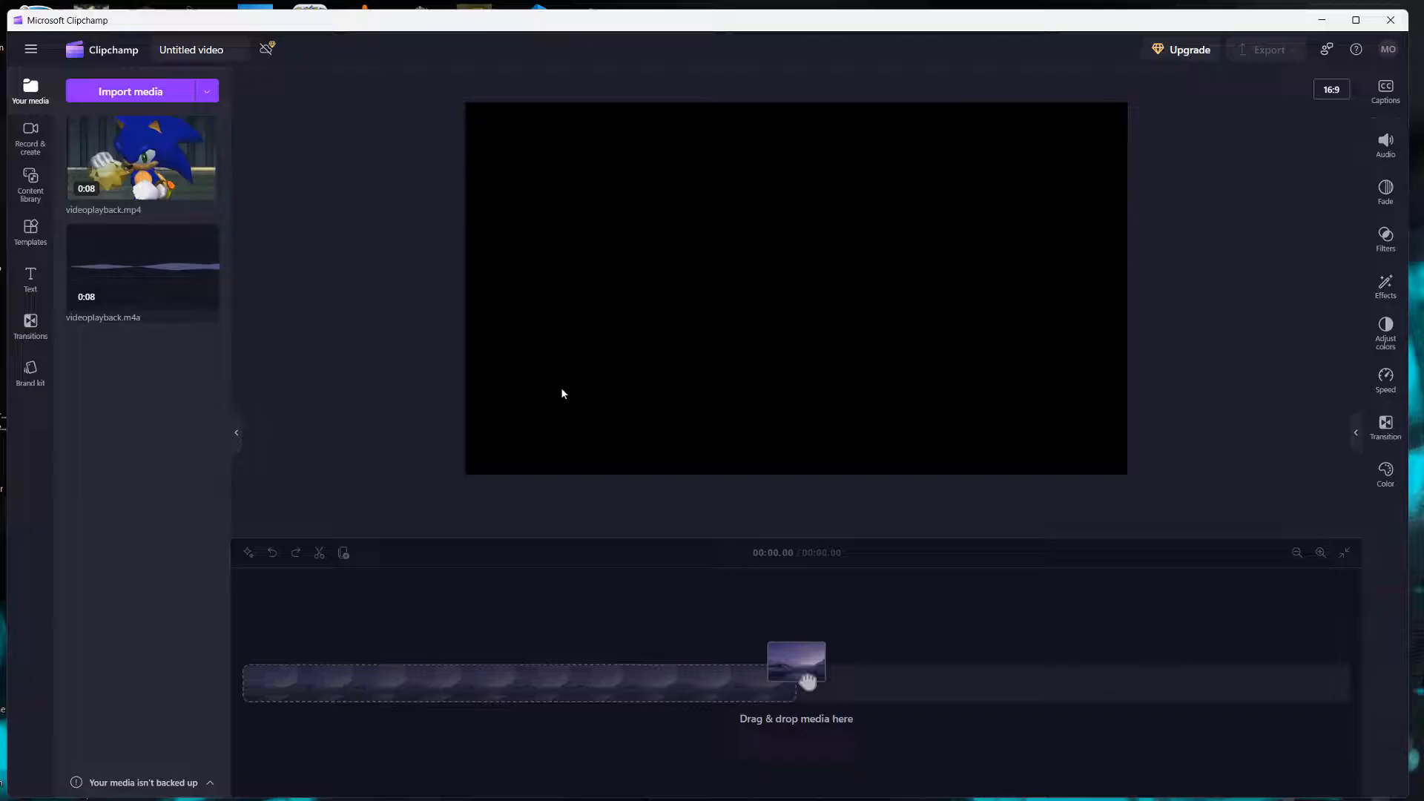
mouse_move(141, 163)
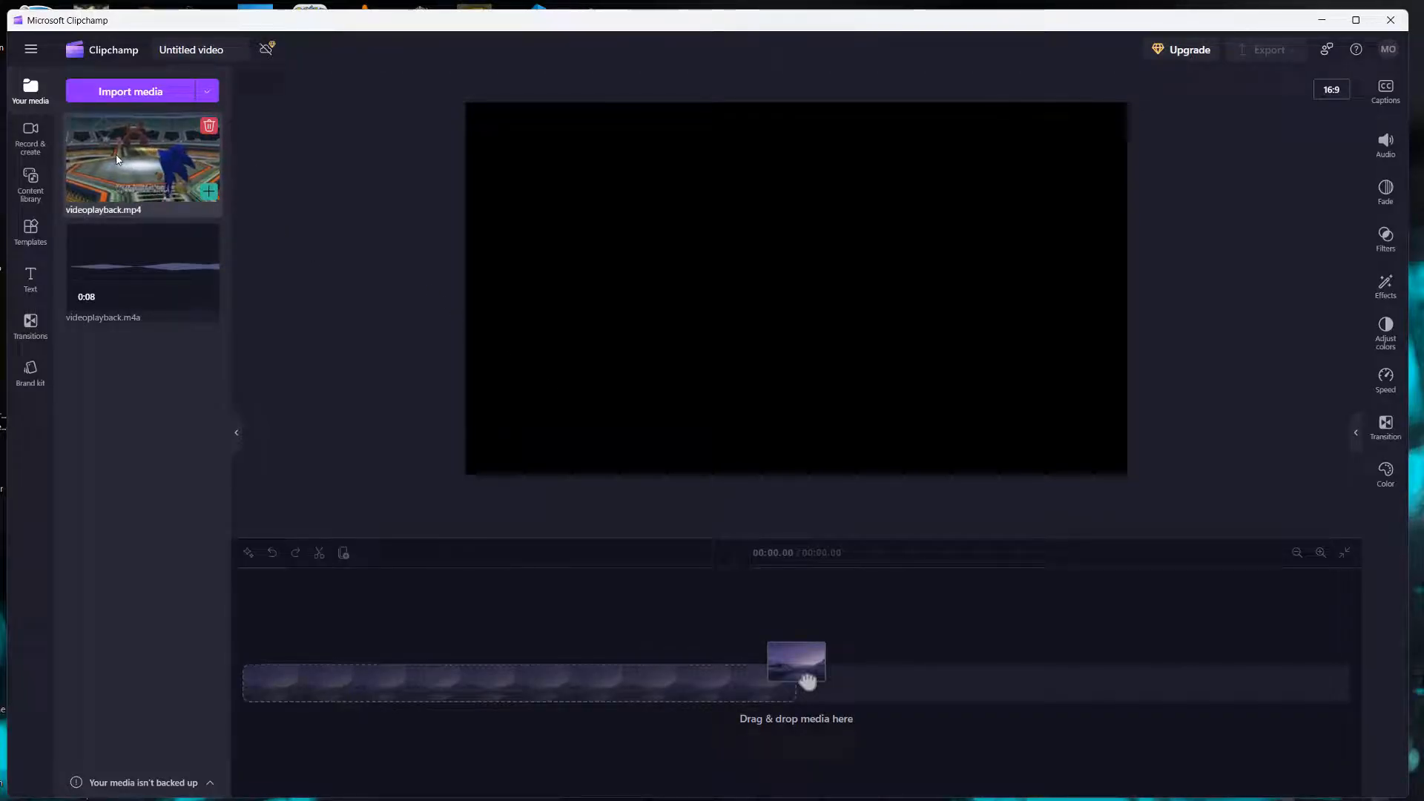
drag(142, 158, 473, 530)
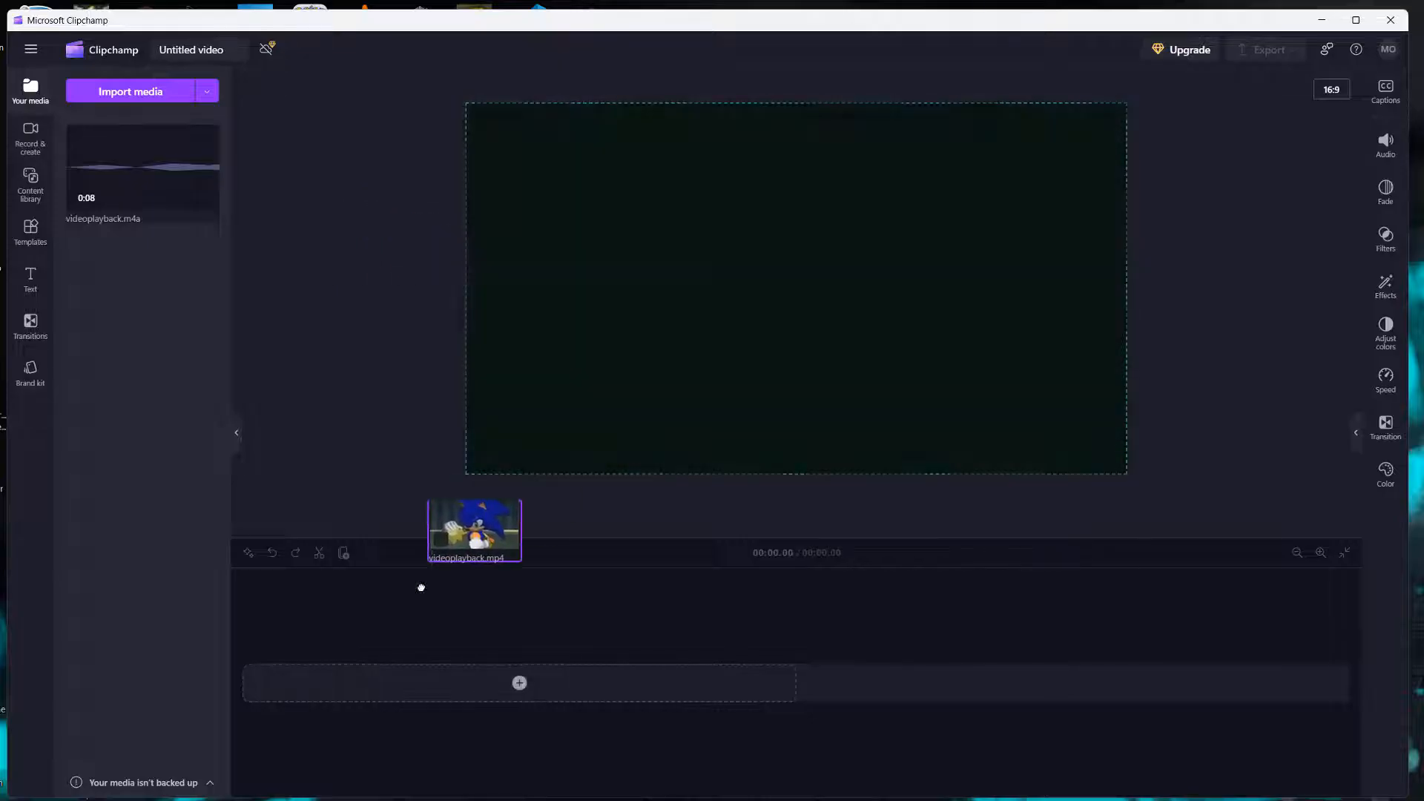
drag(473, 529, 515, 647)
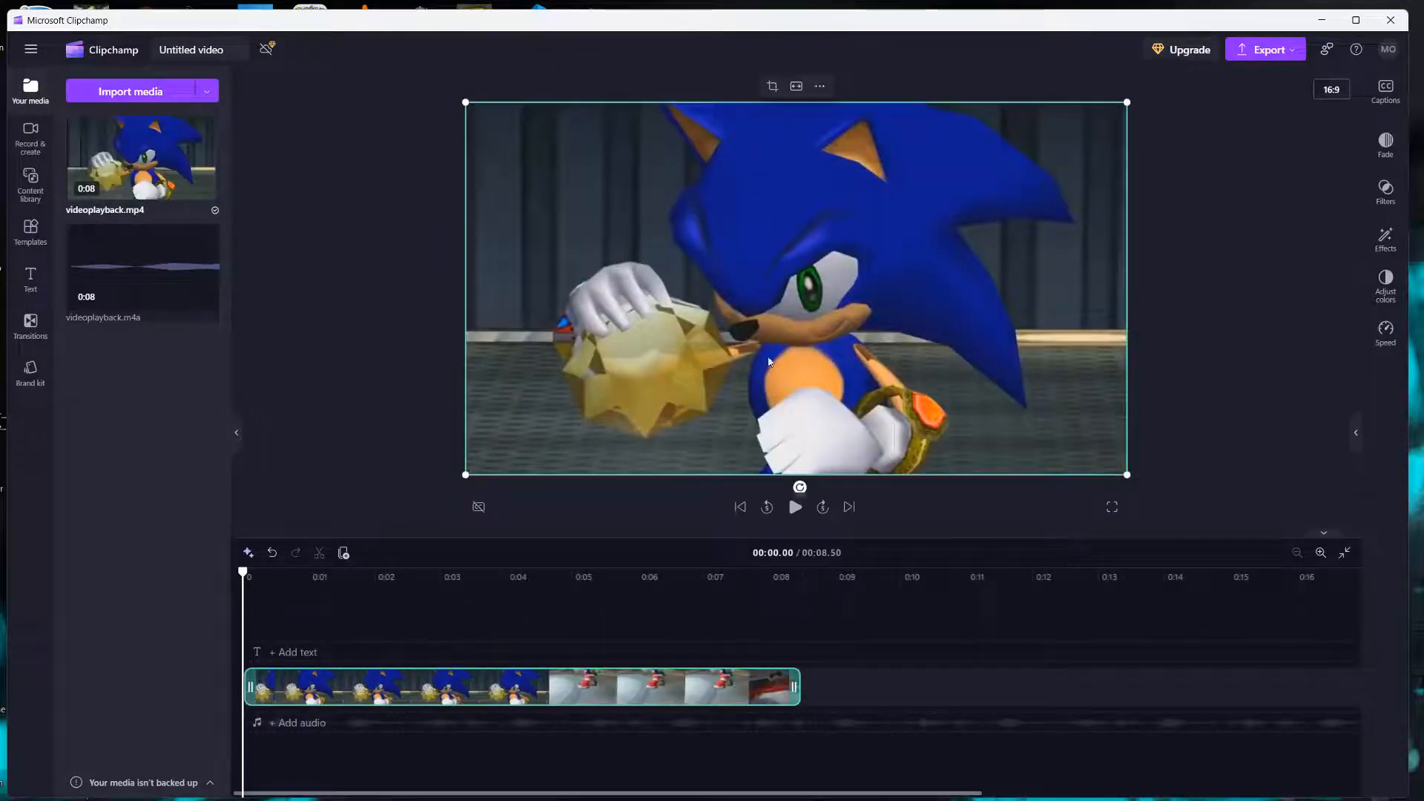
mouse_move(141, 270)
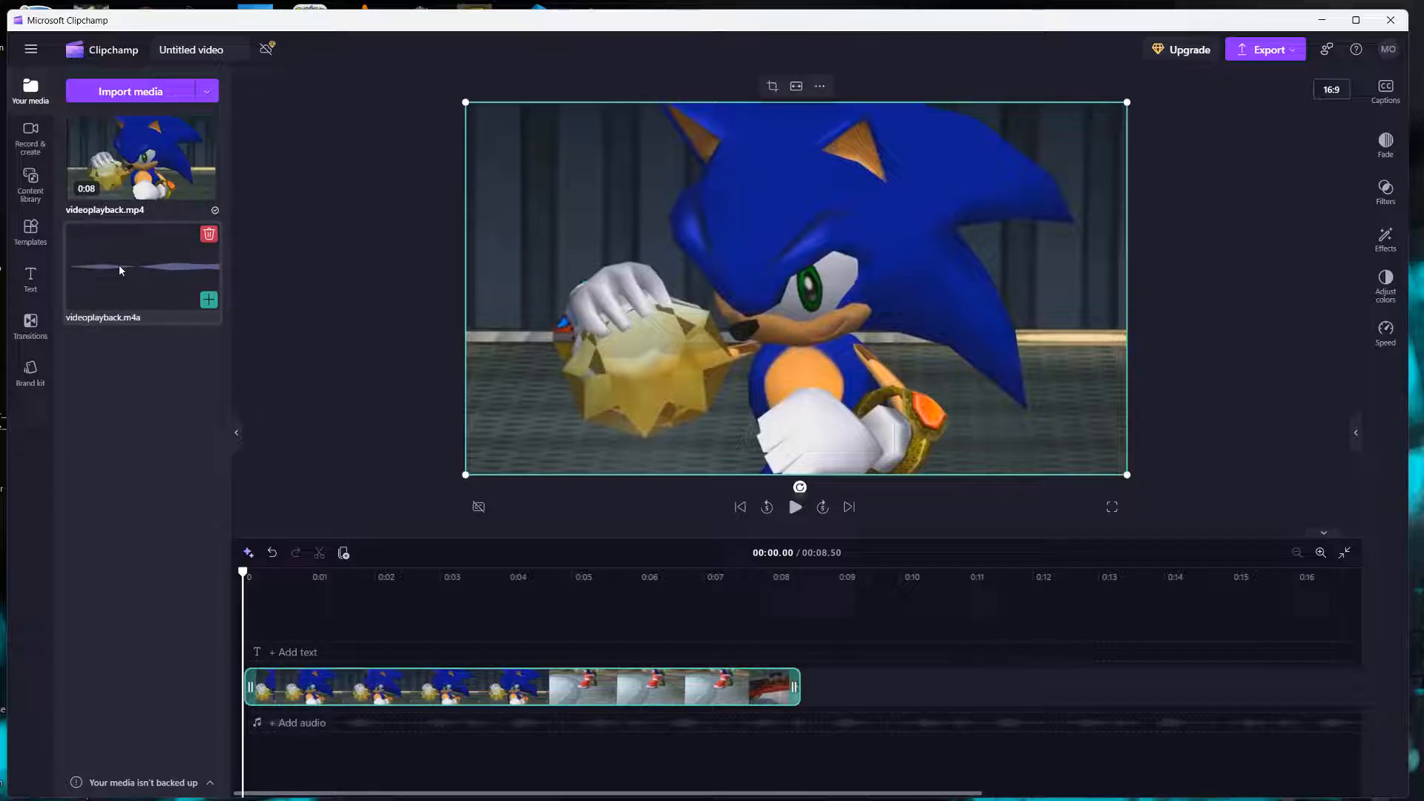
mouse_move(329, 304)
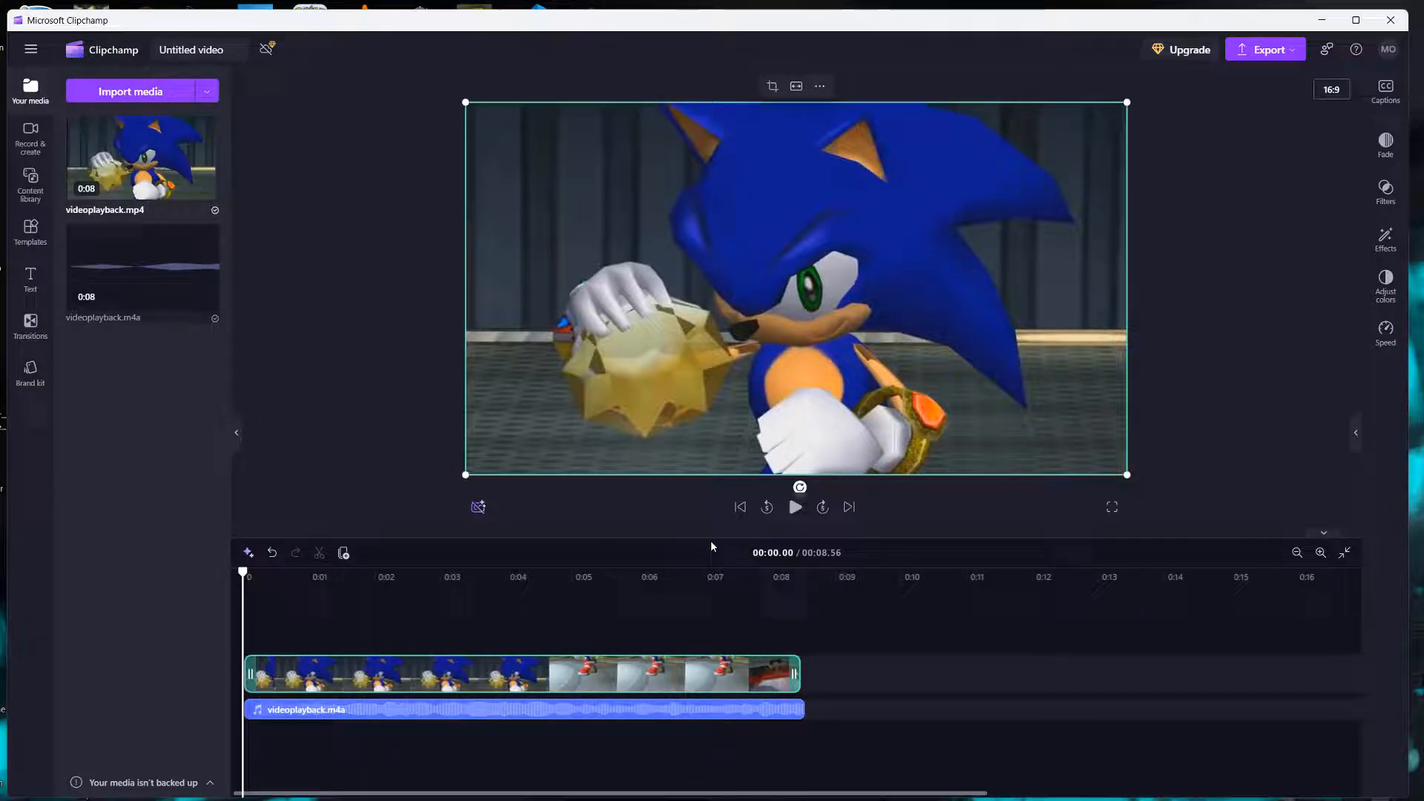
click(793, 508)
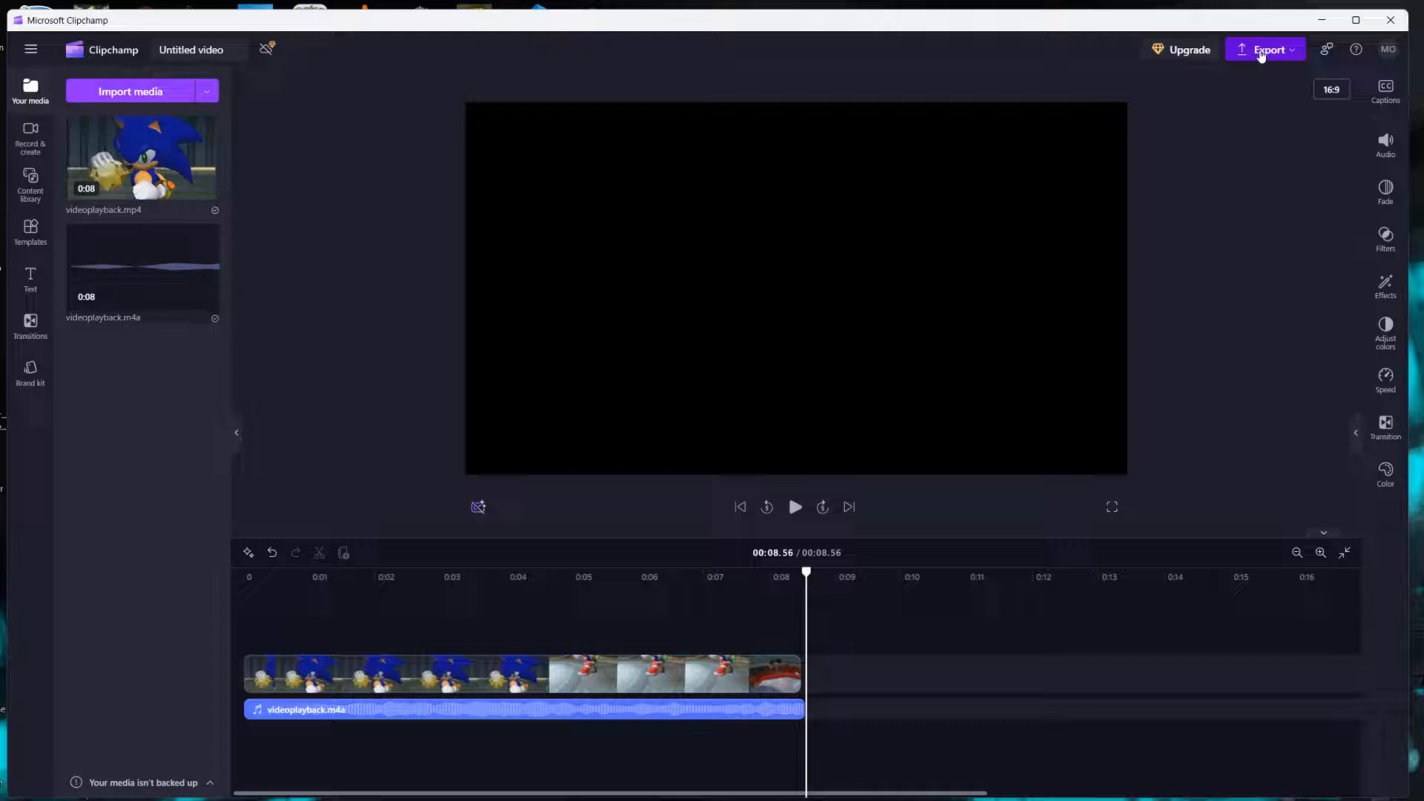
Start the mp4 export at the chosen resolution and rename the video to 'BigTimeVillanYouTube'.
click(1266, 50)
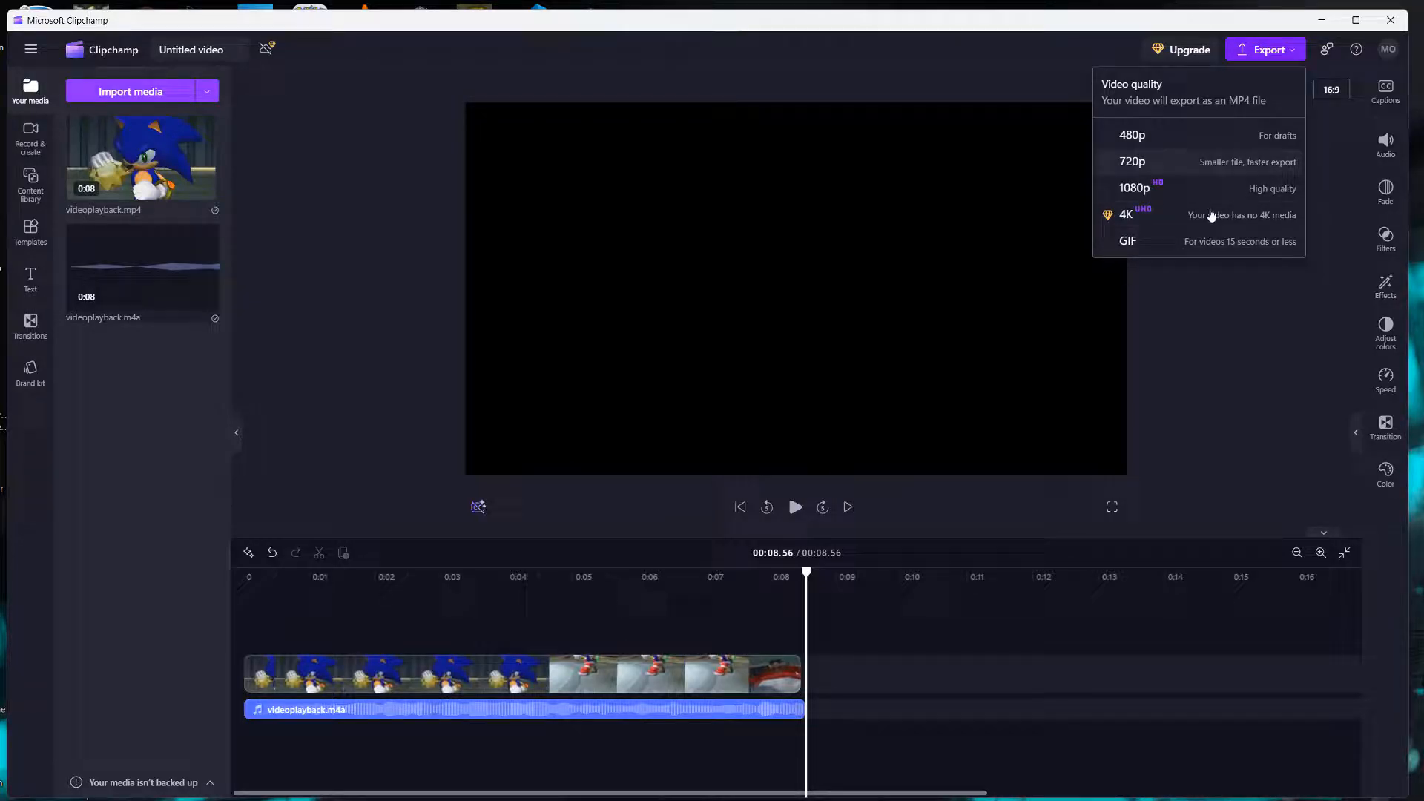
click(1128, 240)
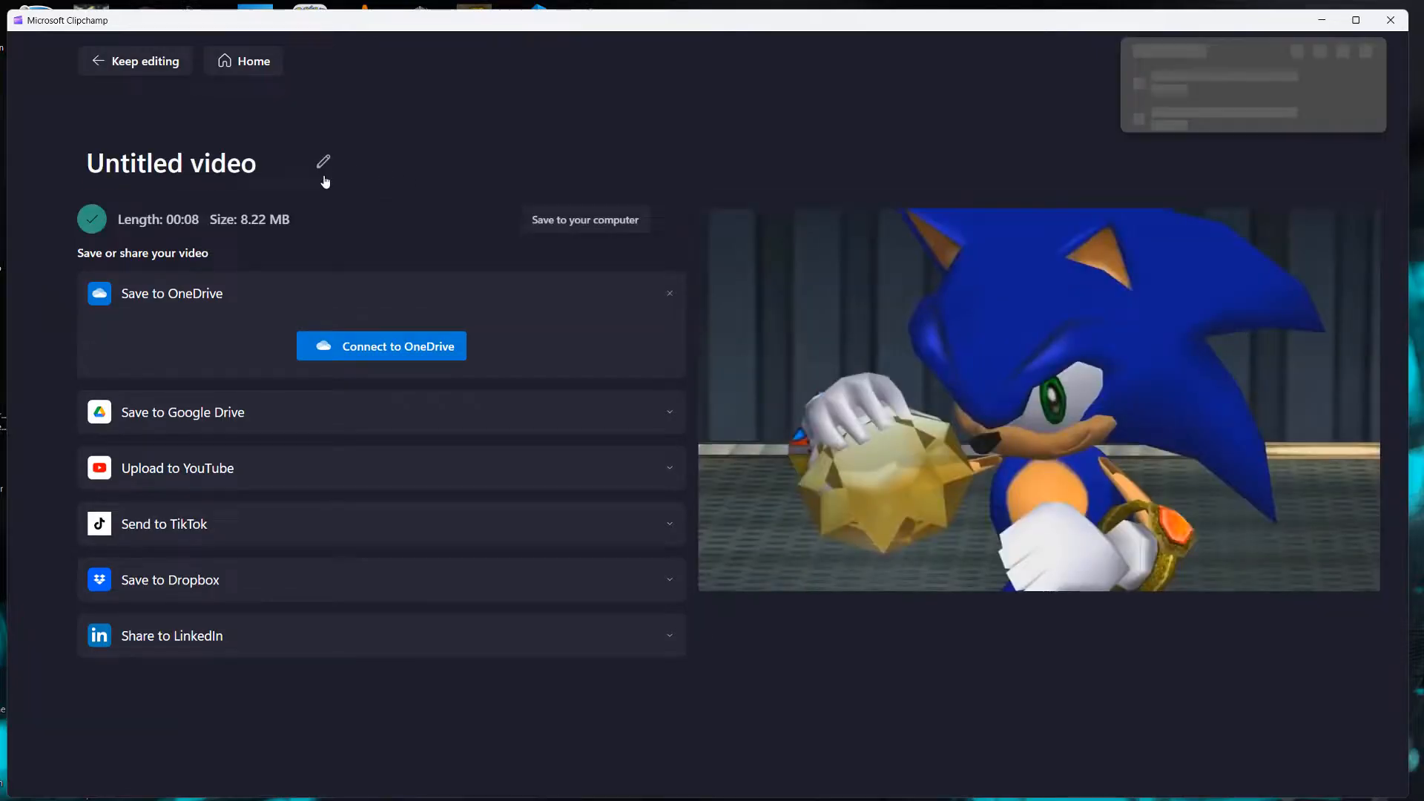
click(584, 220)
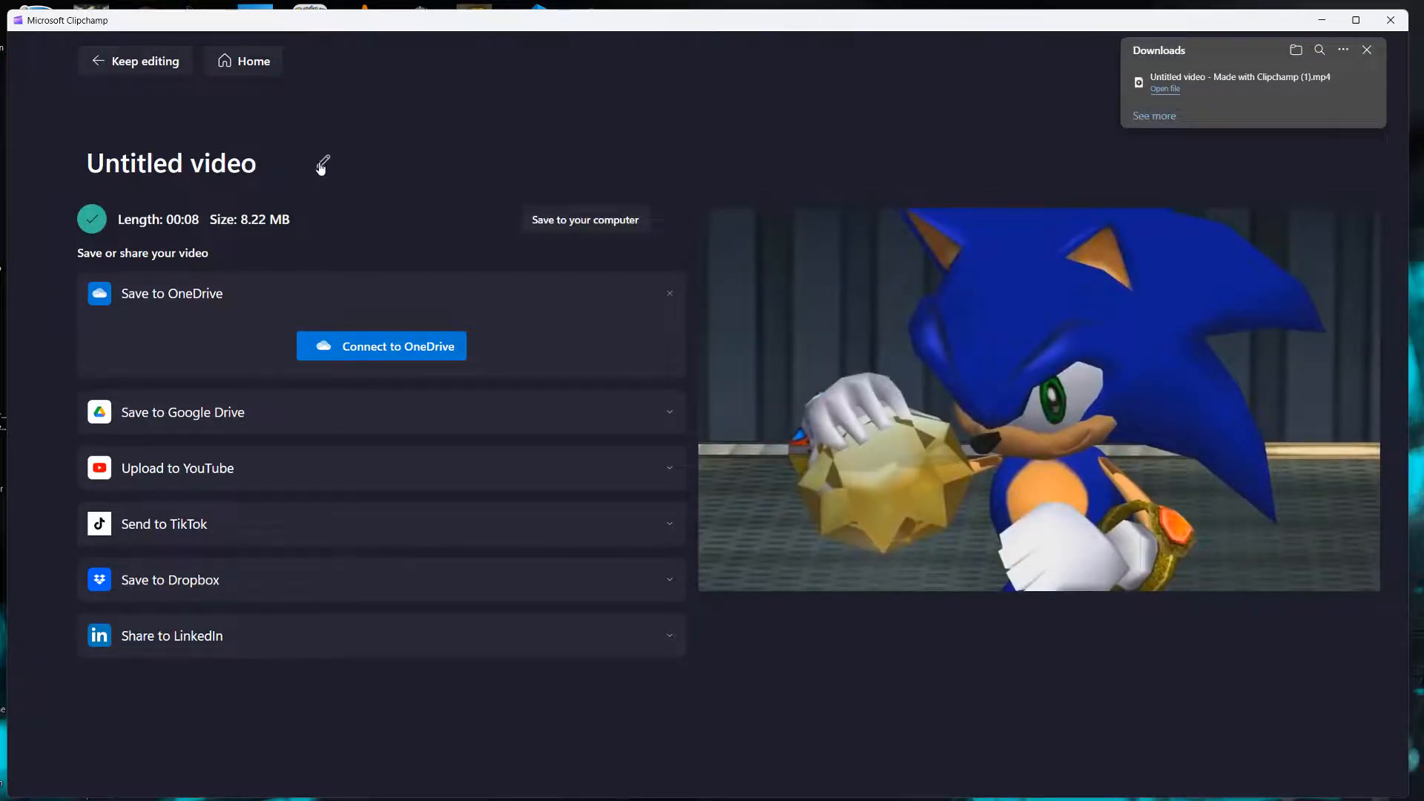
click(324, 164)
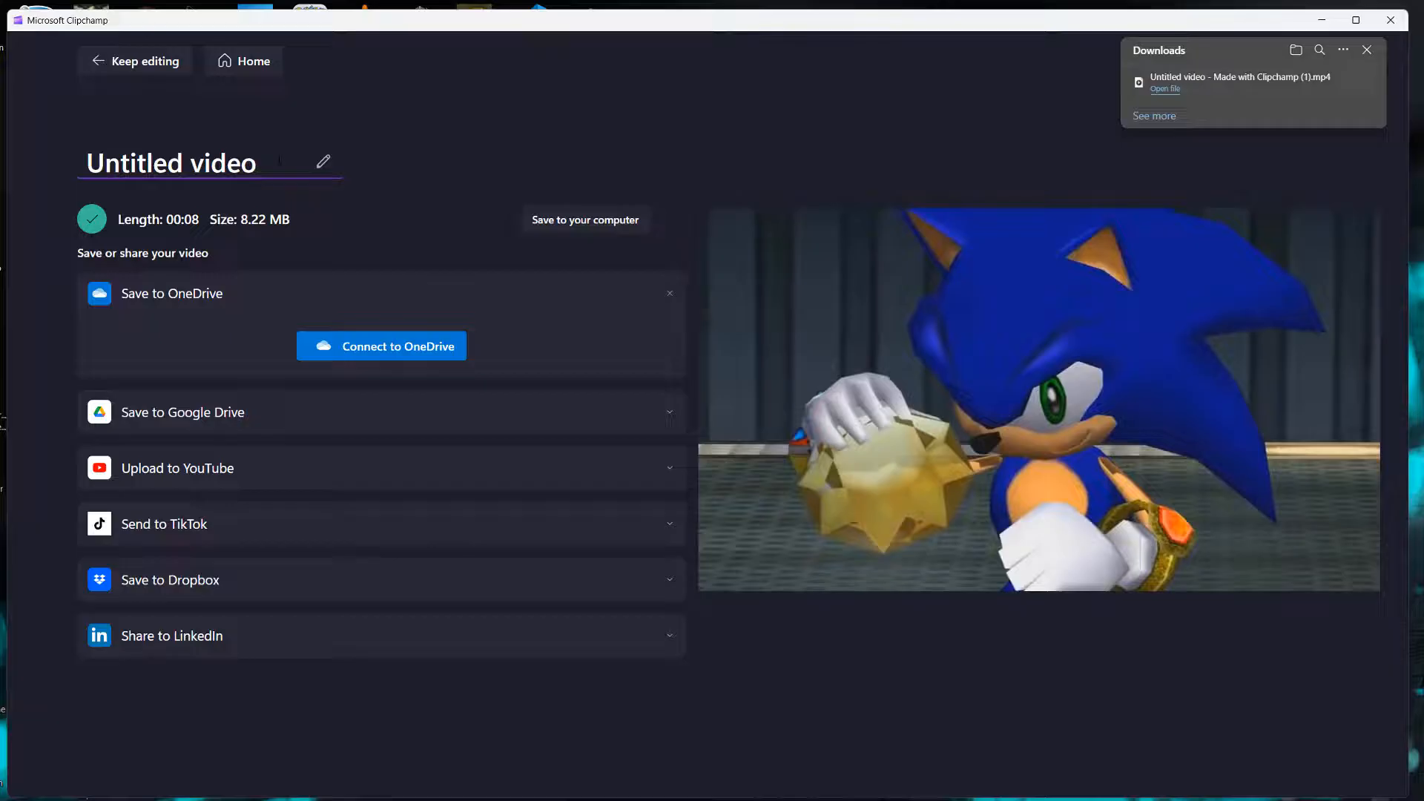
text(Big)
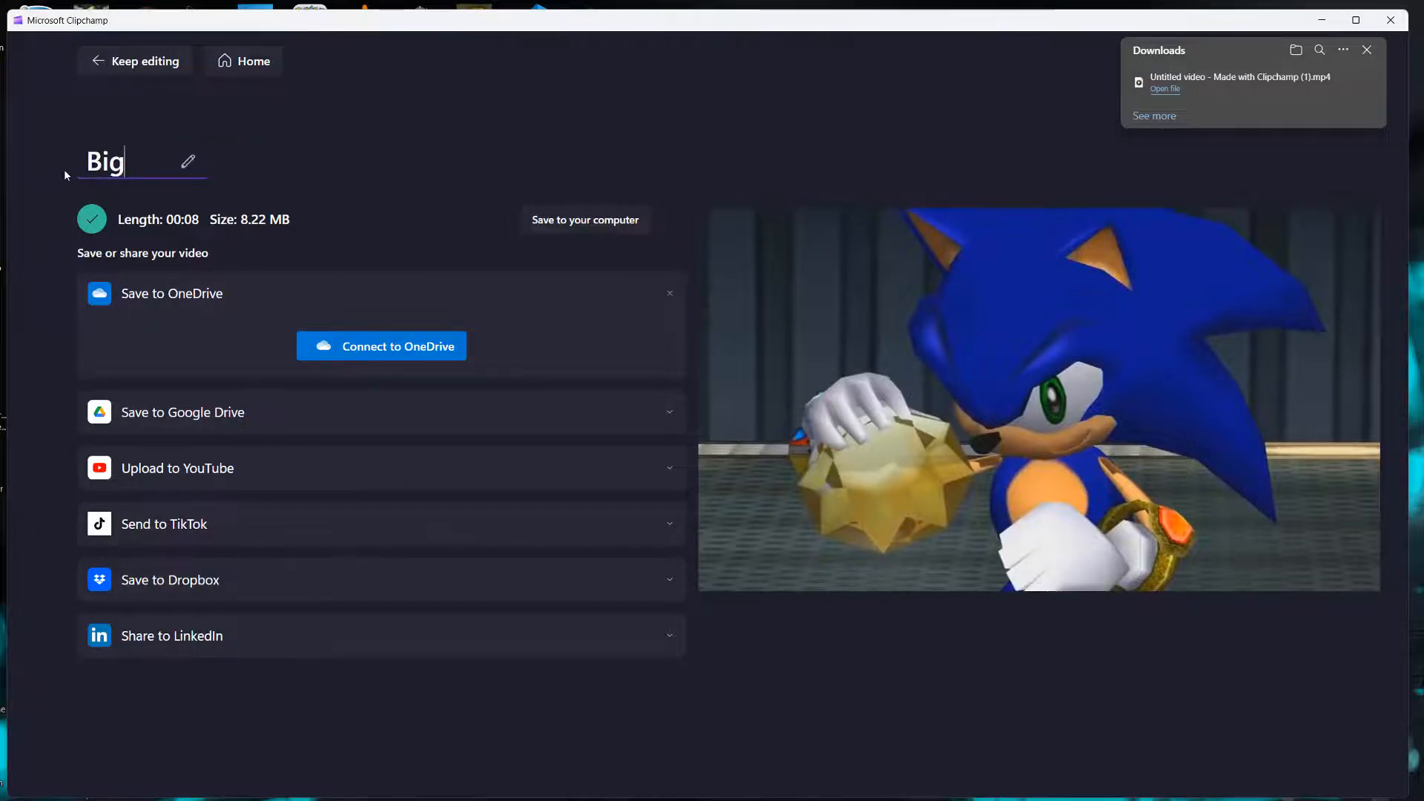
text(TimeVil)
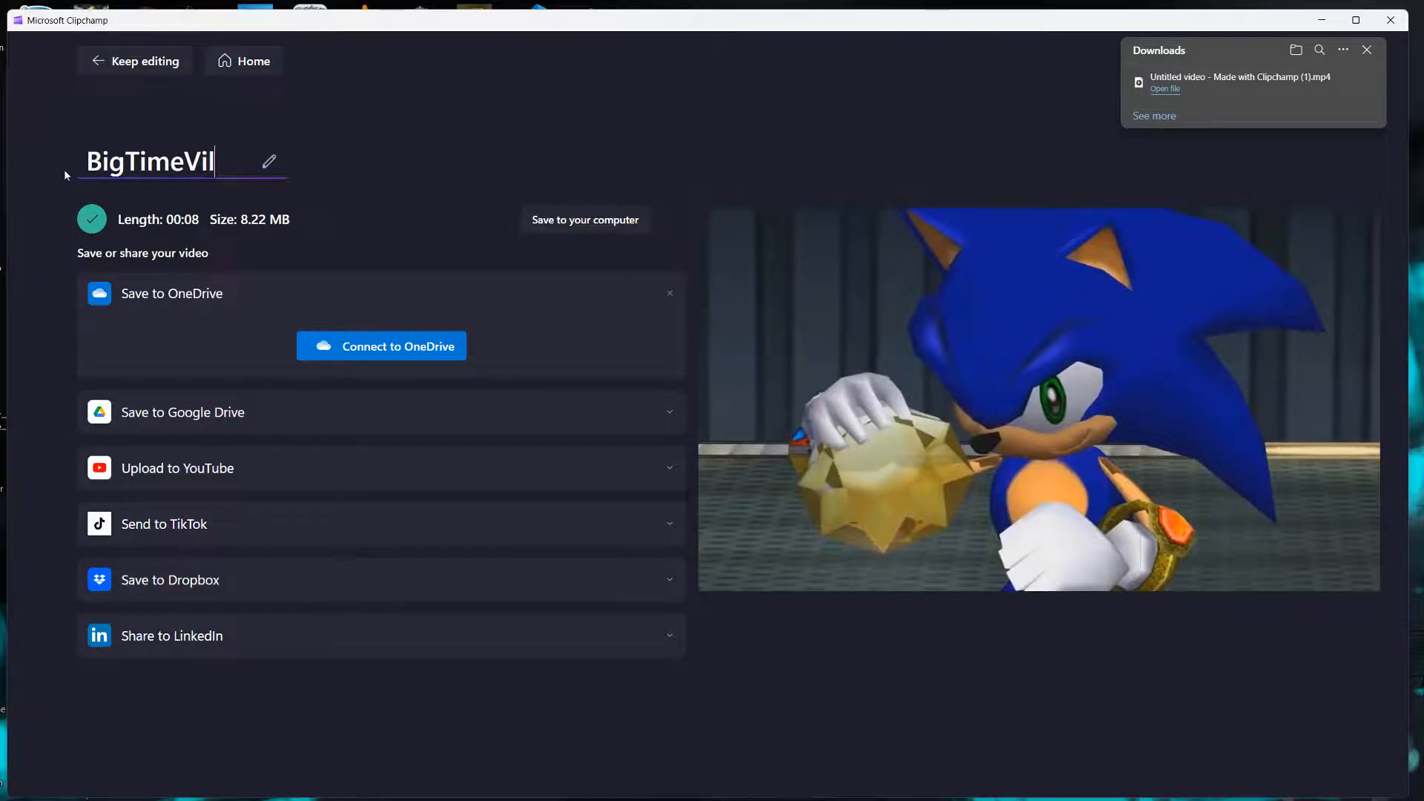
text(lanYouT)
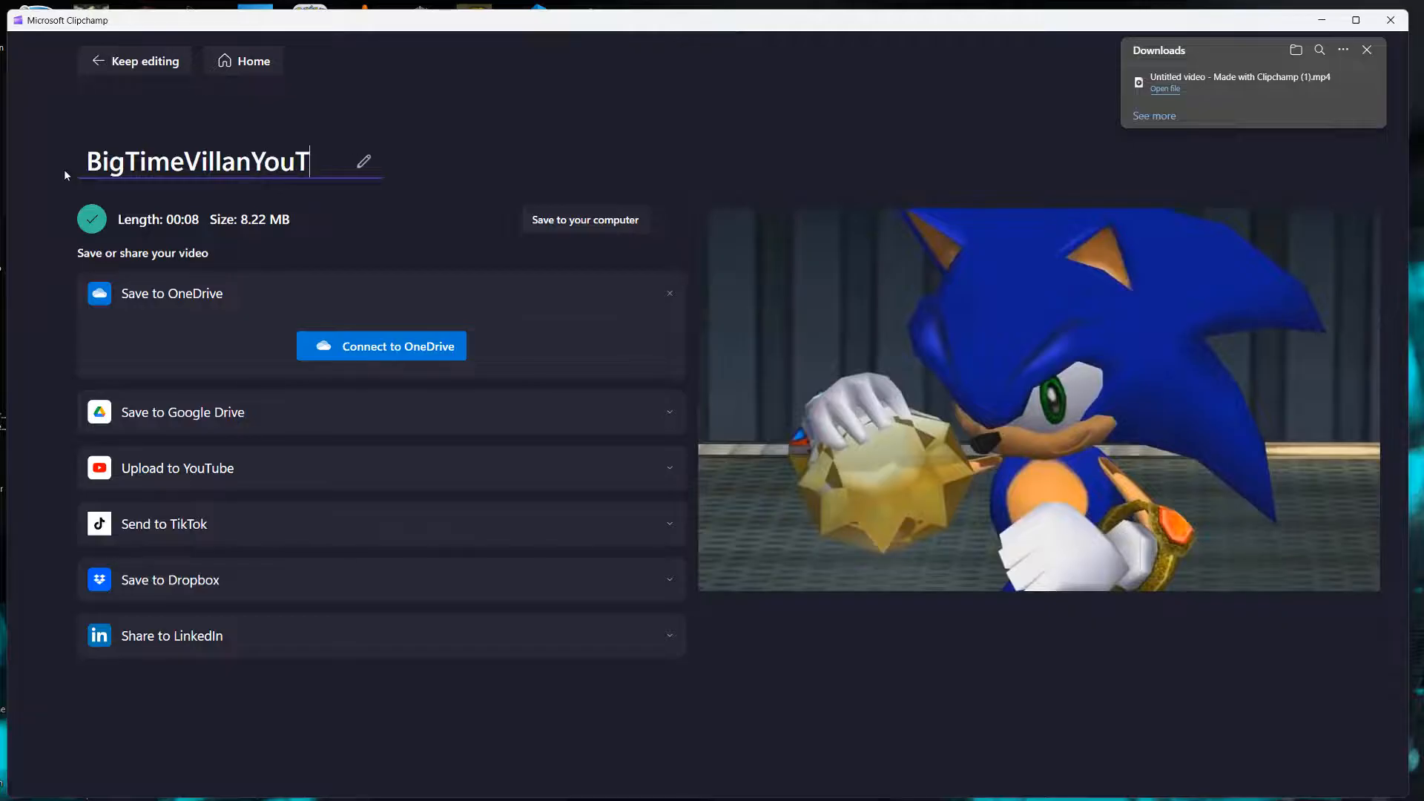
text(ube)
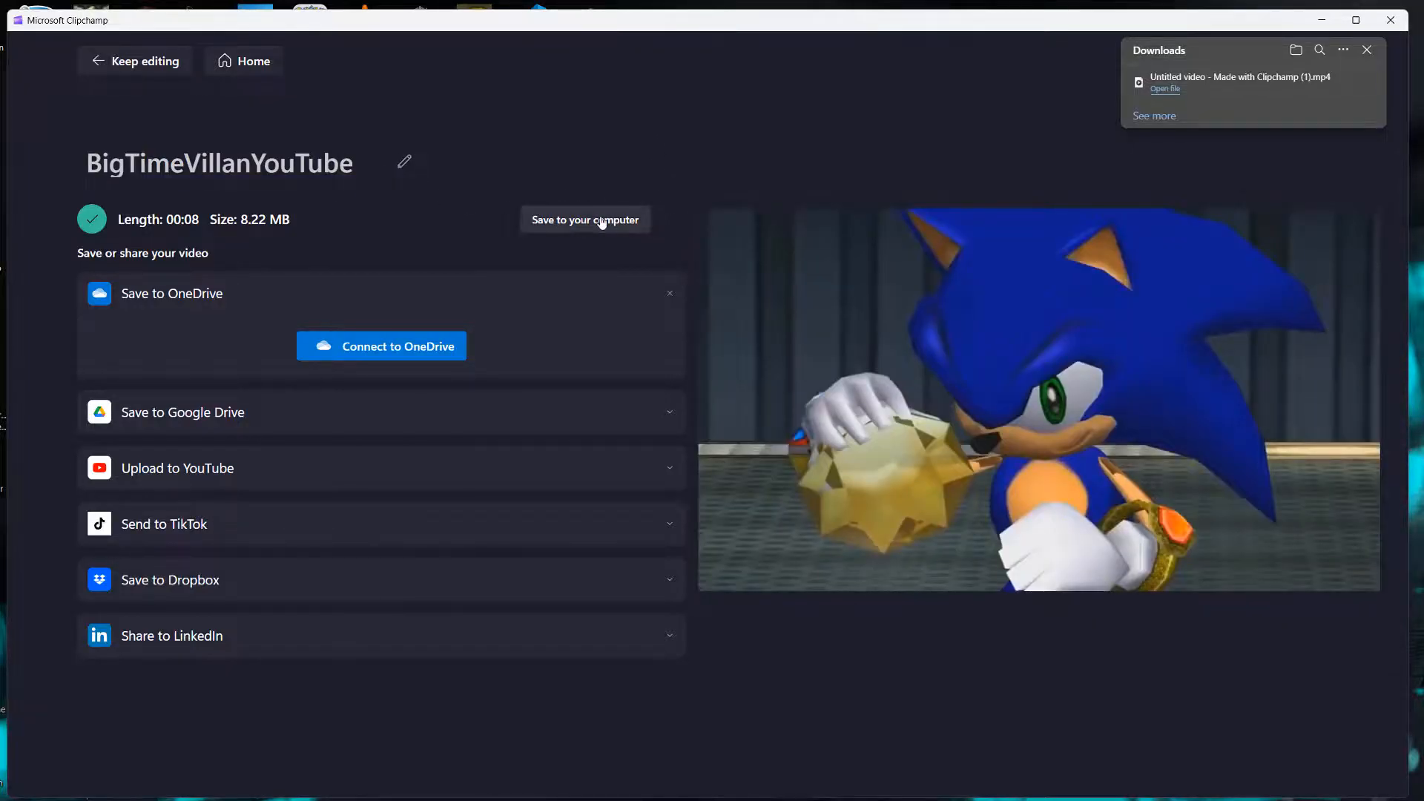
Save the exported mp4 to the computer in the Downloads/Videos folder.
click(585, 219)
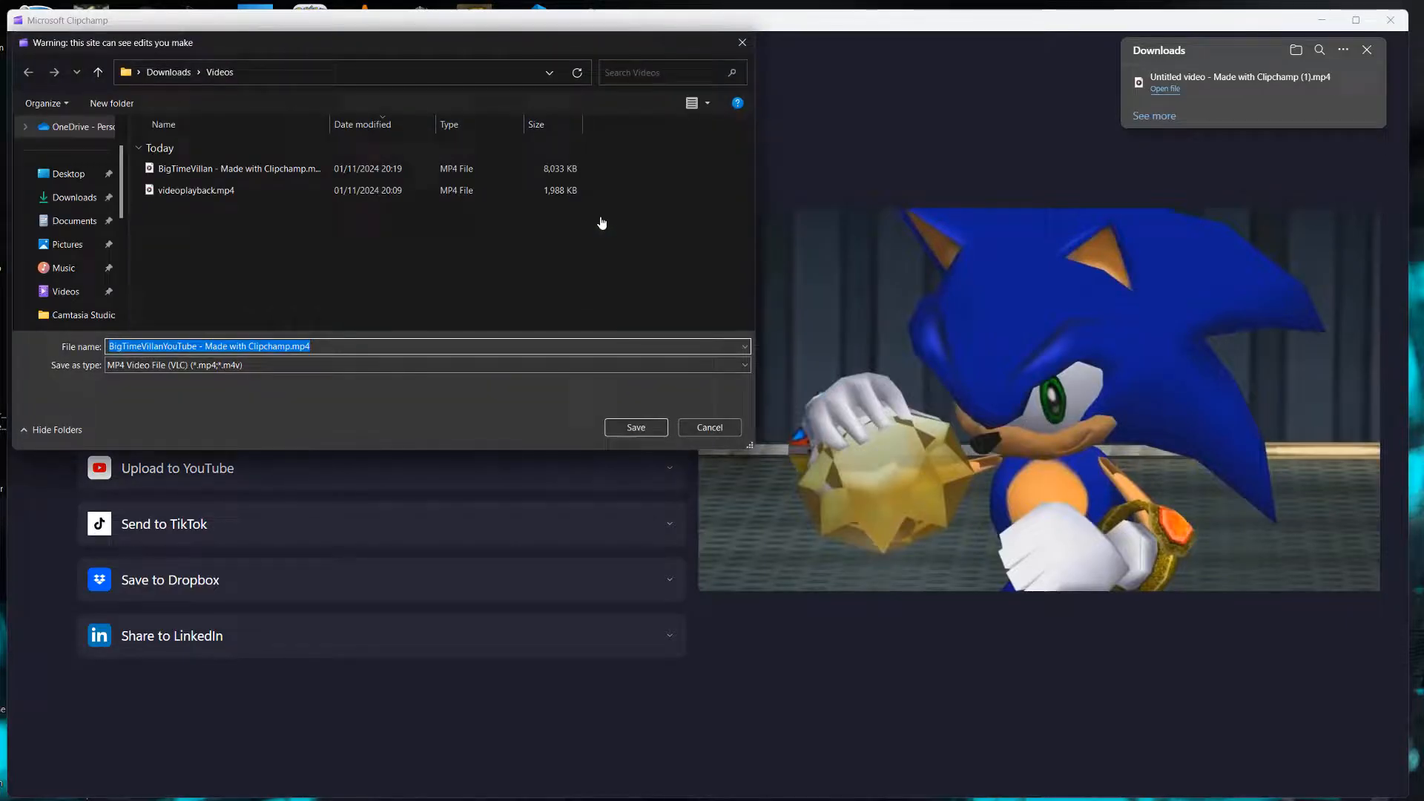
mouse_move(465, 306)
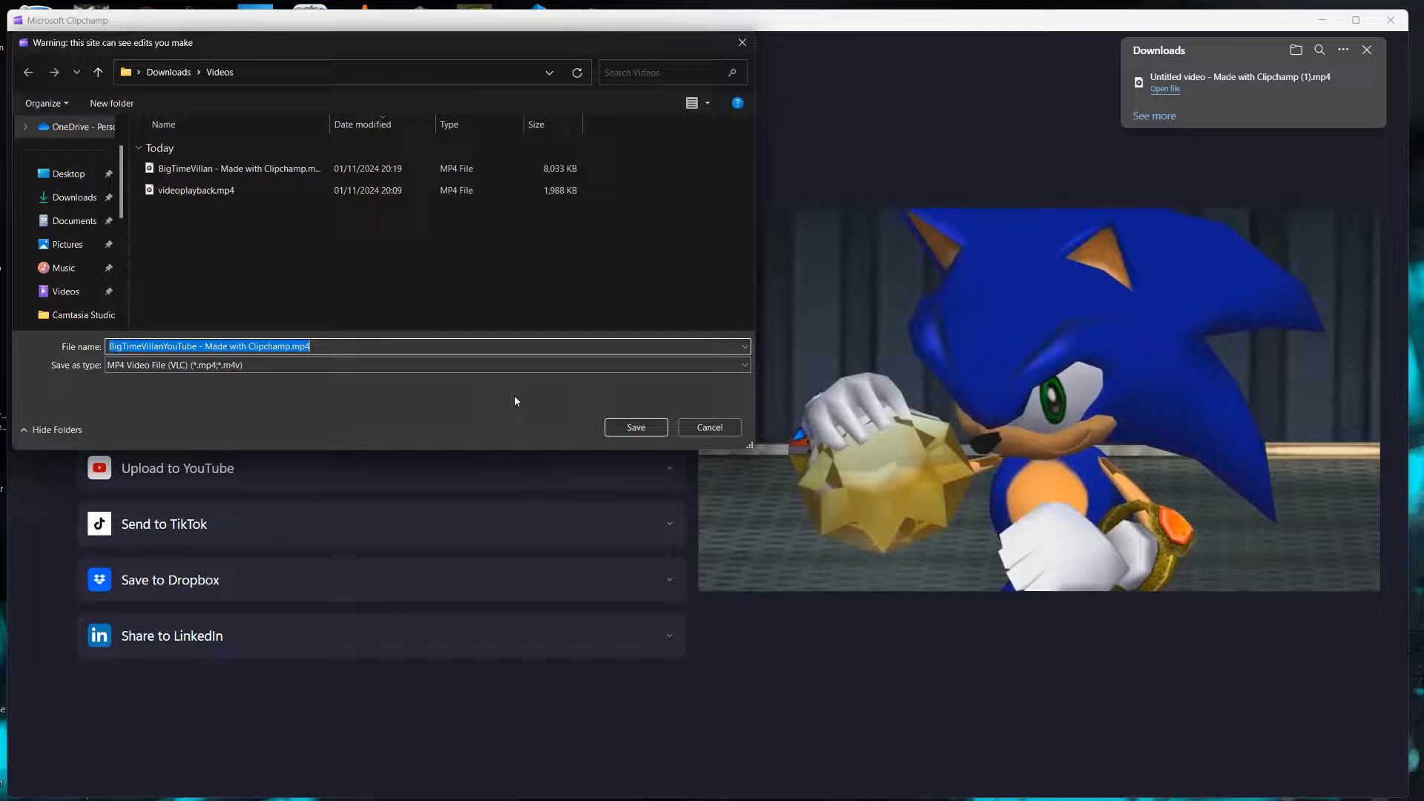
click(635, 428)
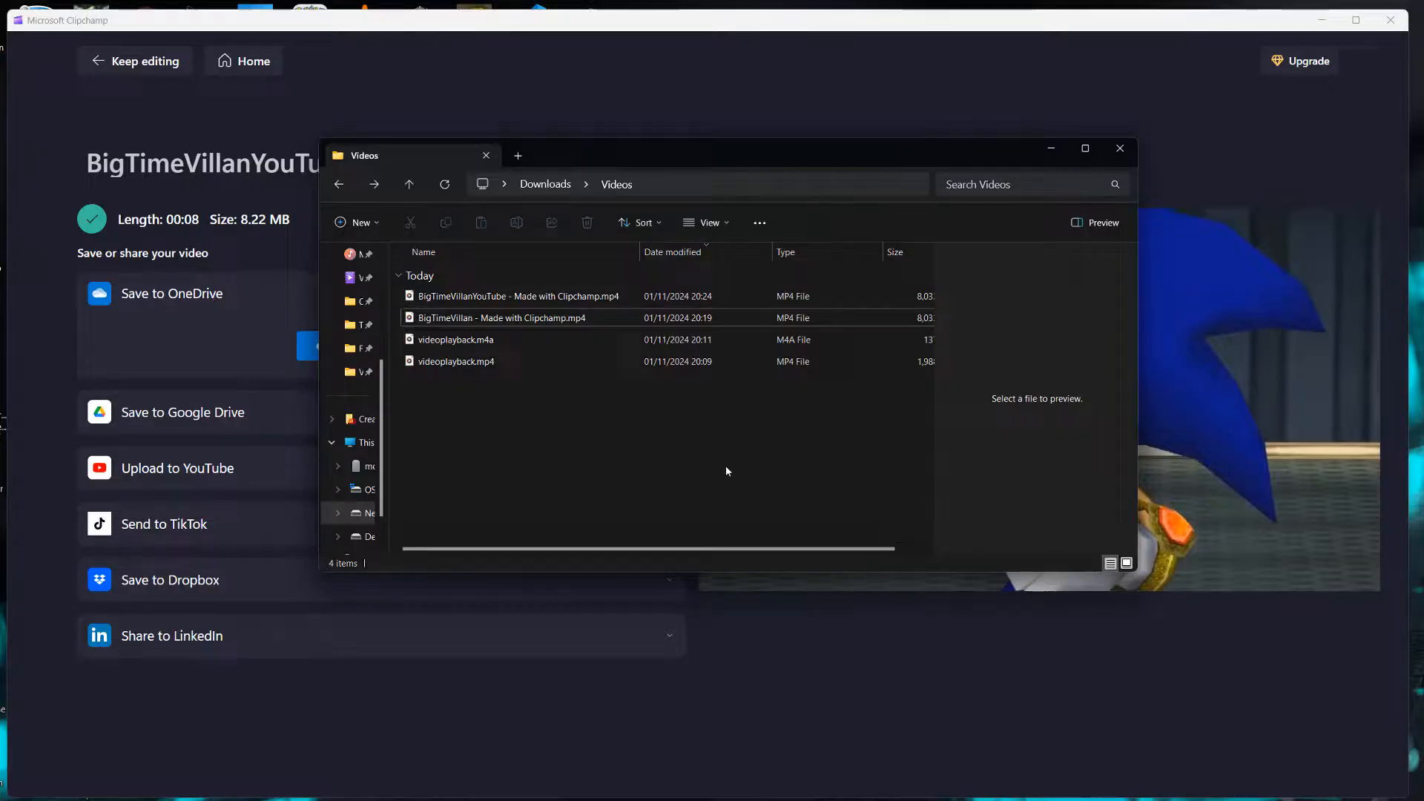
Locate BigTimeVillanYouTube mp4 in Downloads/Videos and play it in Media Player.
click(500, 338)
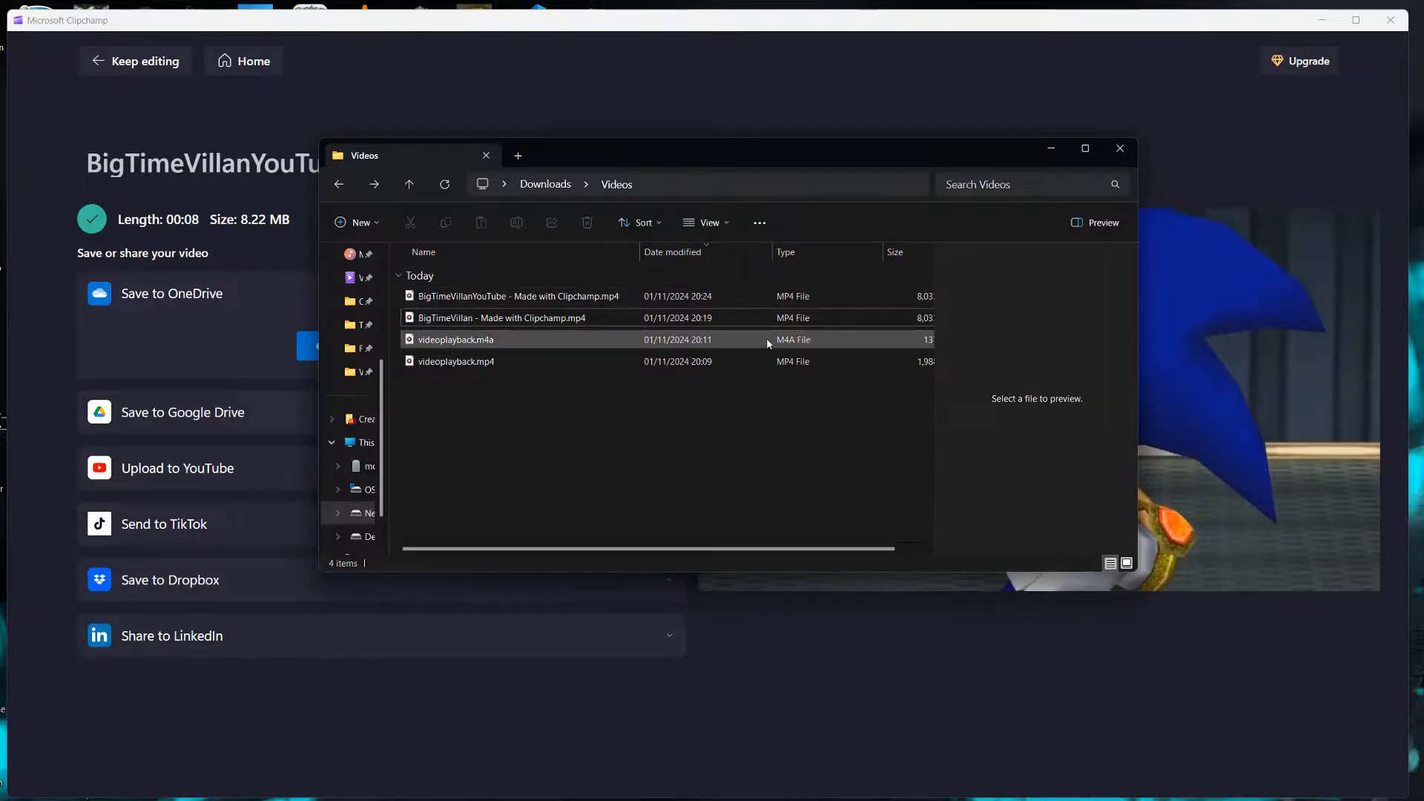
click(454, 361)
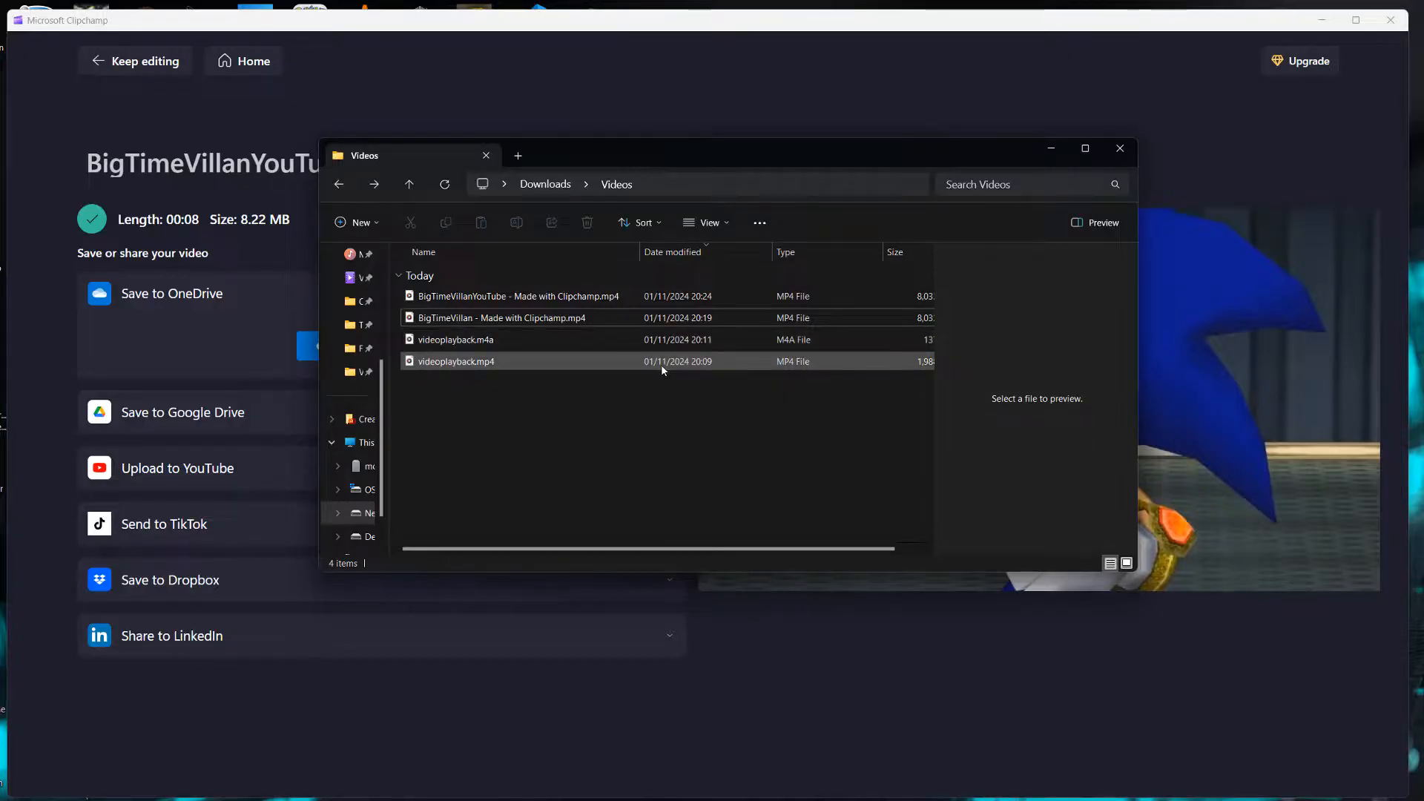
mouse_move(516, 296)
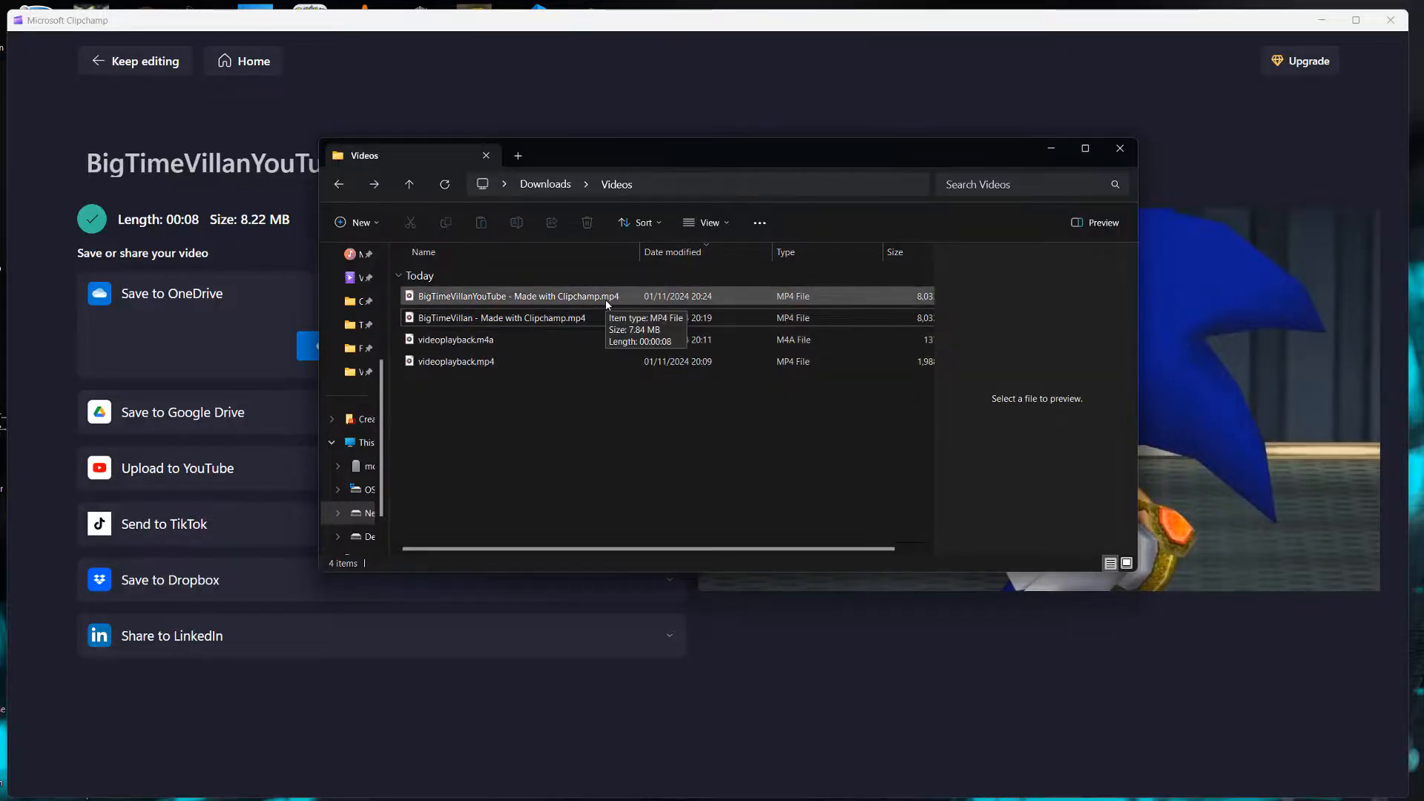
click(515, 296)
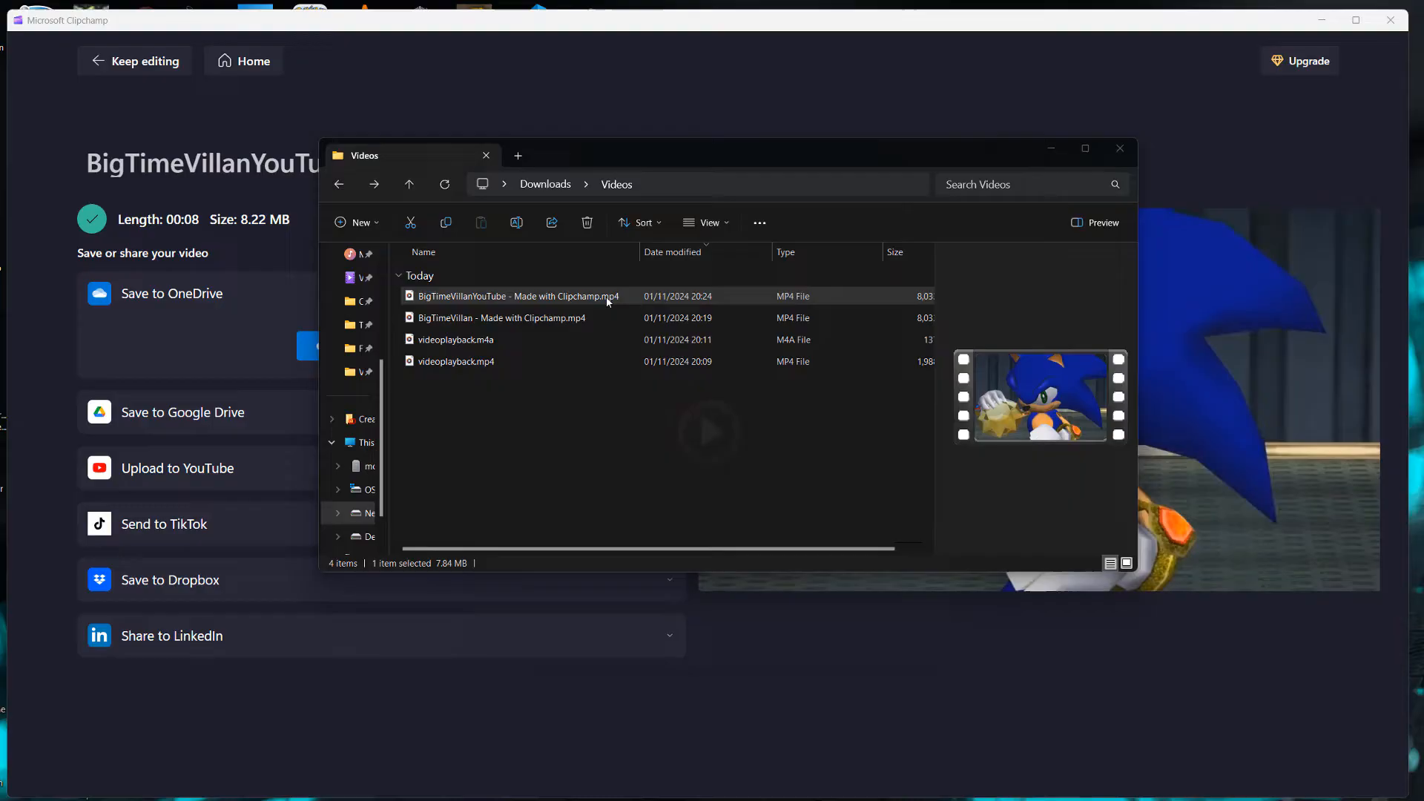
double_click(514, 297)
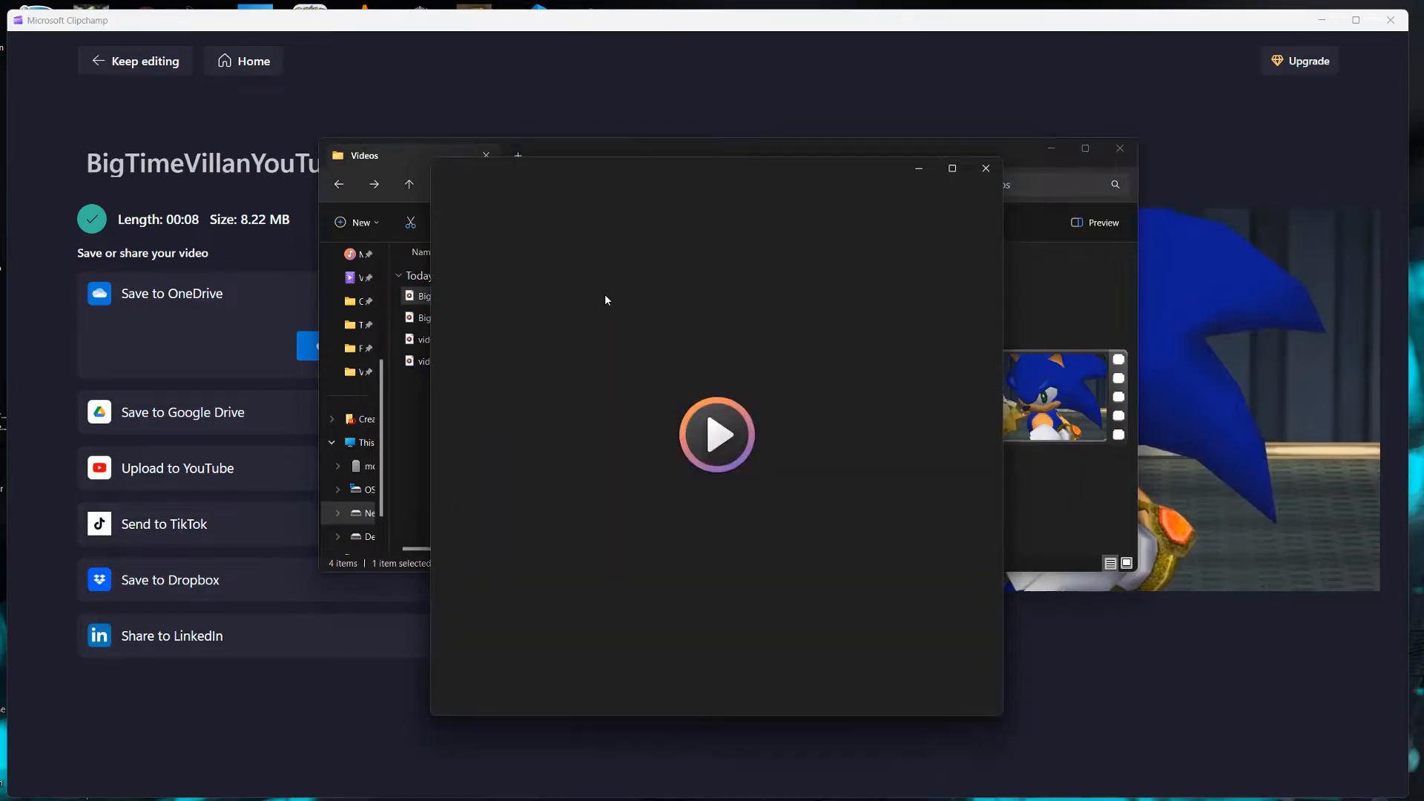
click(717, 435)
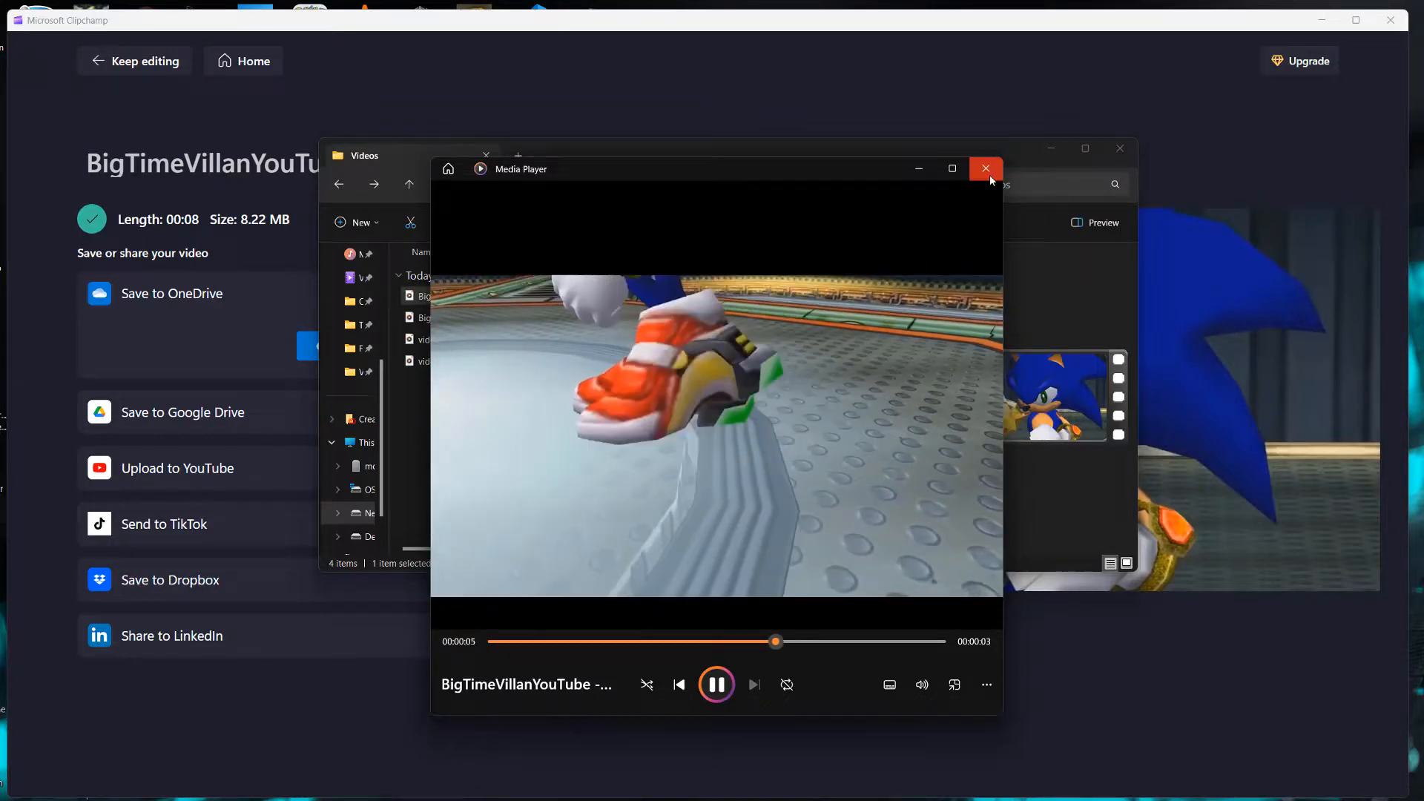
Close Media Player and return to the plain folder listing with nothing selected.
click(985, 169)
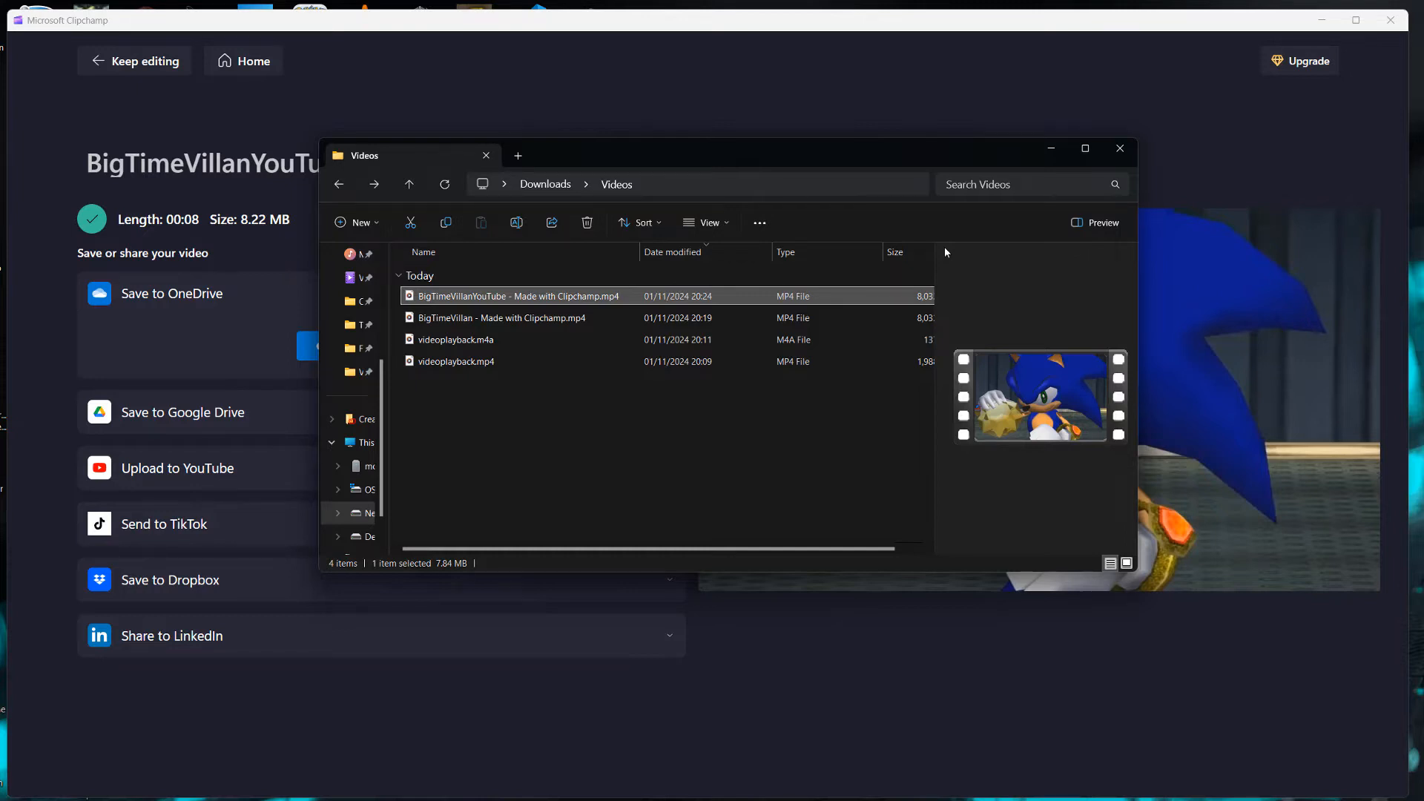
mouse_move(957, 244)
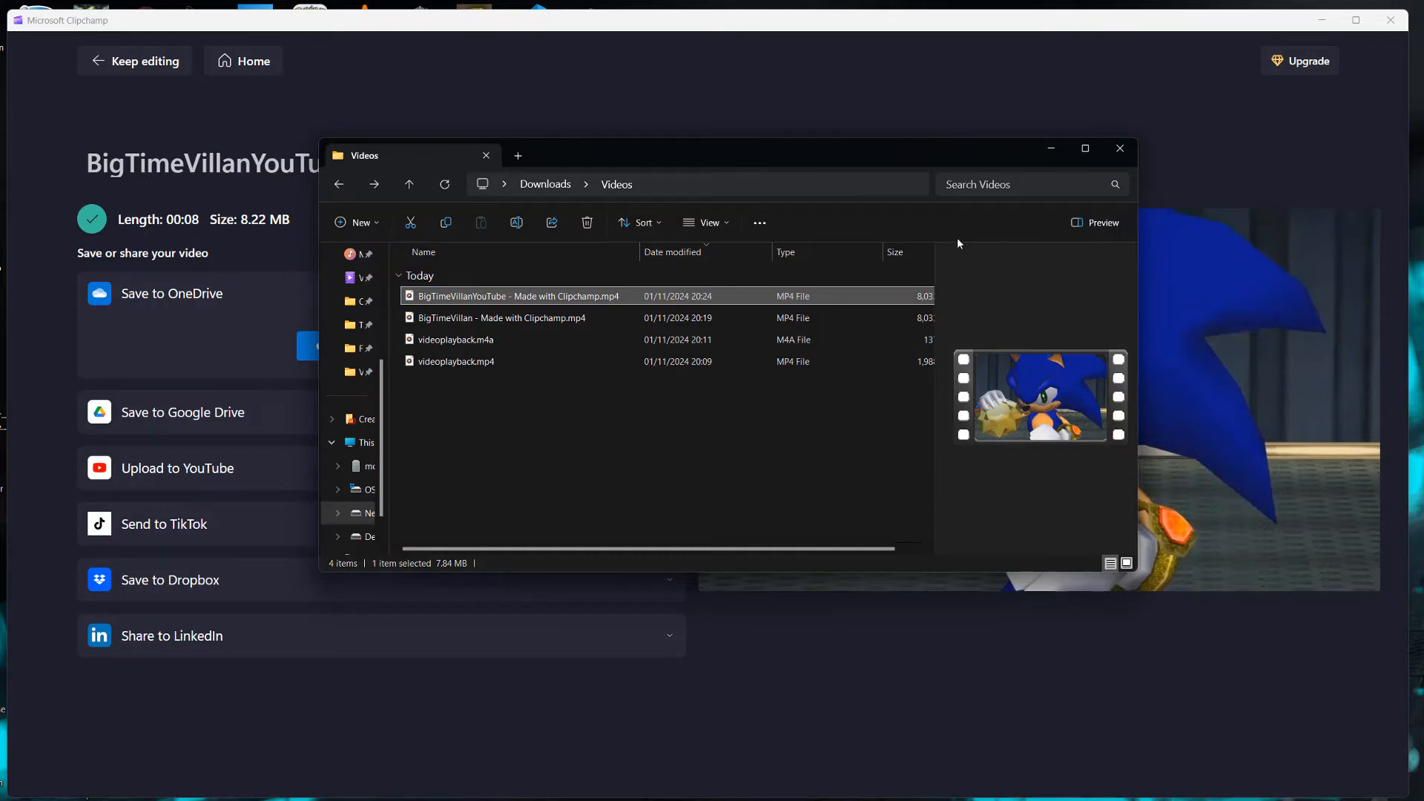
click(689, 410)
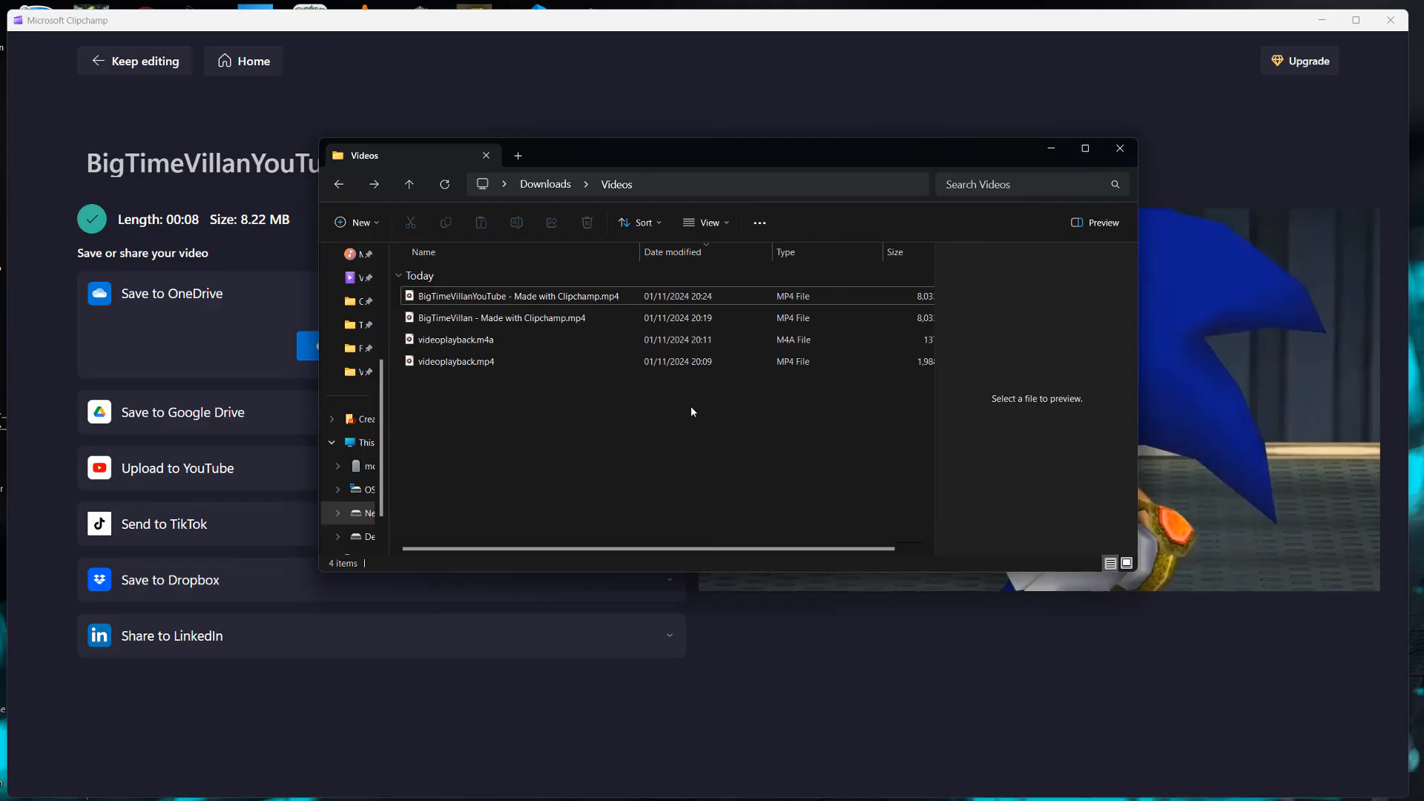